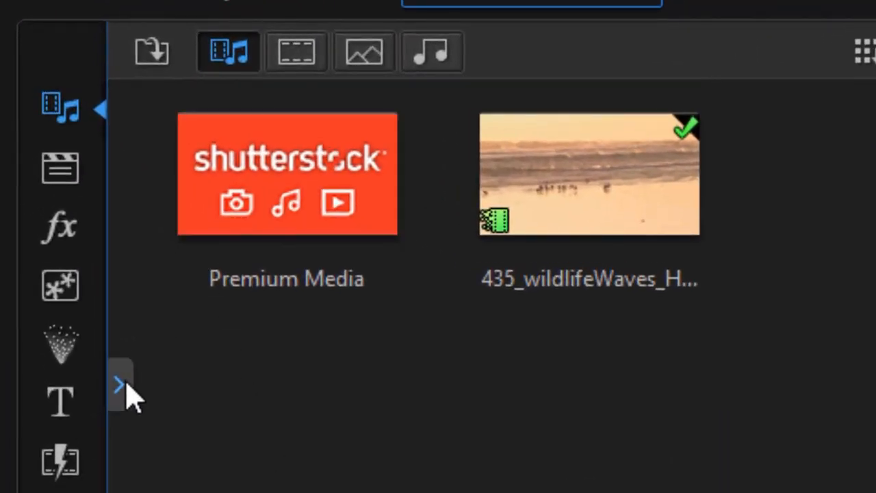
- Switch the library to Background Music, filtered to the Downloaded (148) tracks
left_click(120, 383)
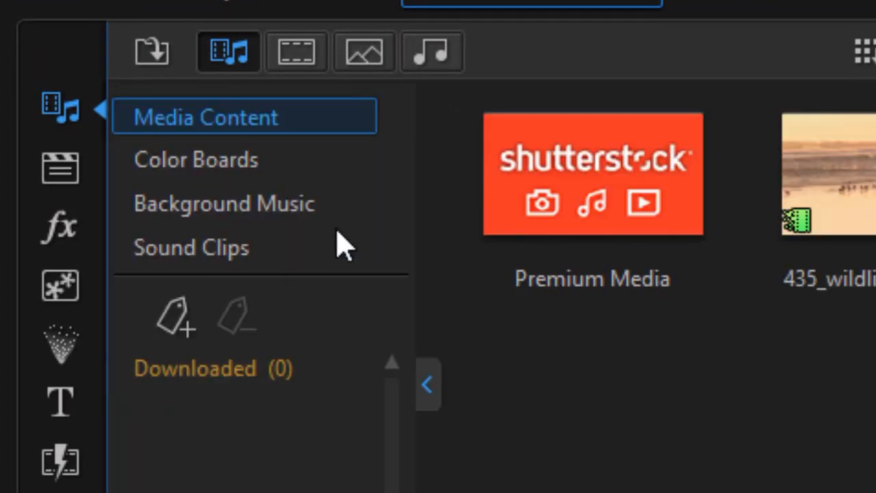
left_click(191, 247)
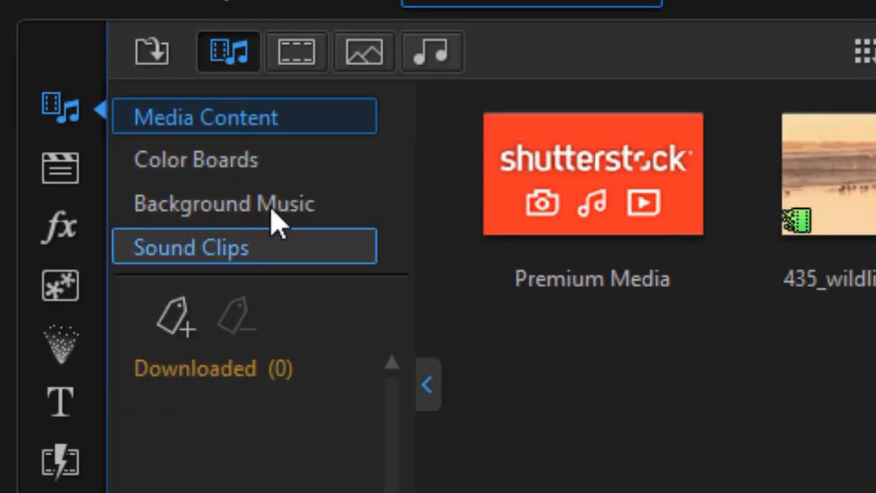
left_click(223, 203)
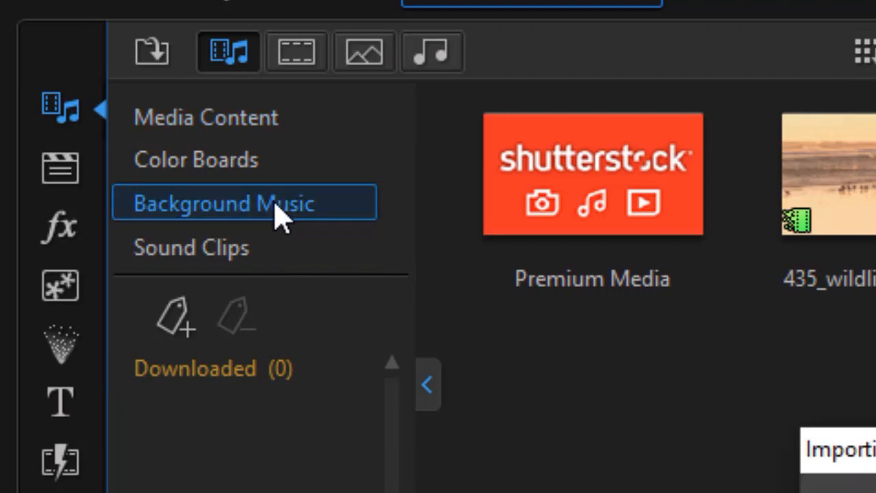
left_click(225, 203)
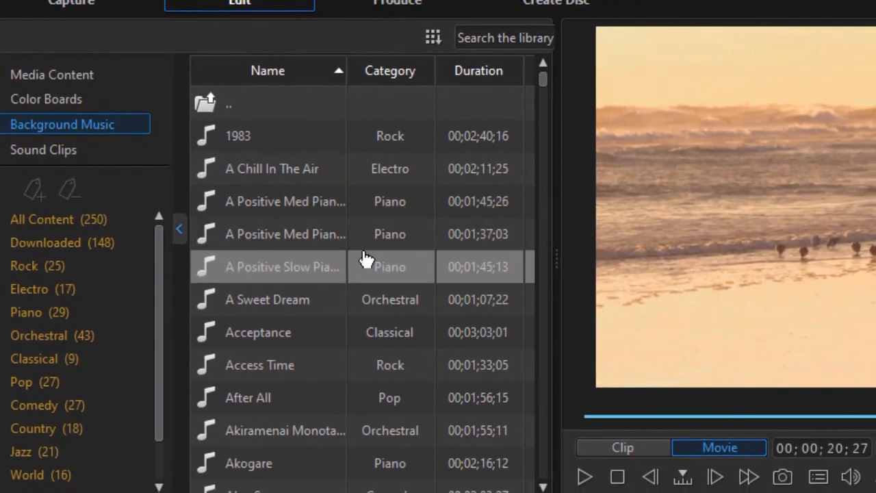
mouse_move(304, 277)
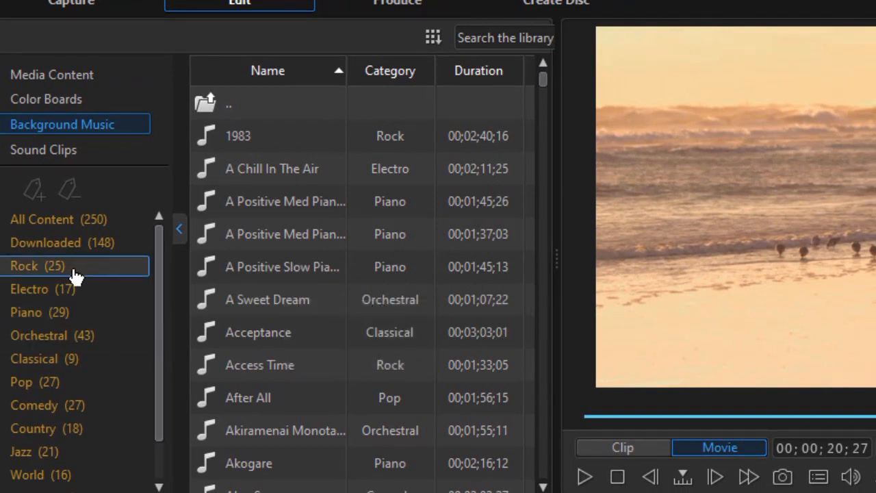
mouse_move(75, 219)
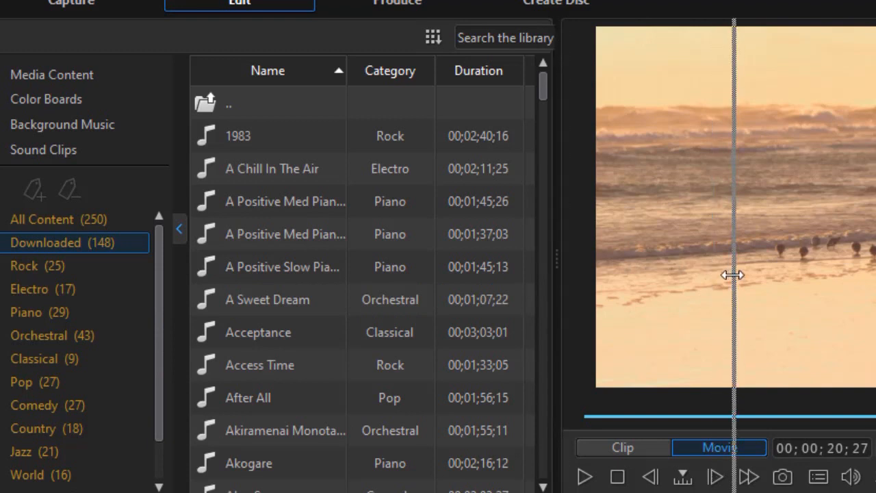
- Widen the library to show Size, Date and Download columns, and select A Sweet Dream
left_click_drag(732, 274, 742, 260)
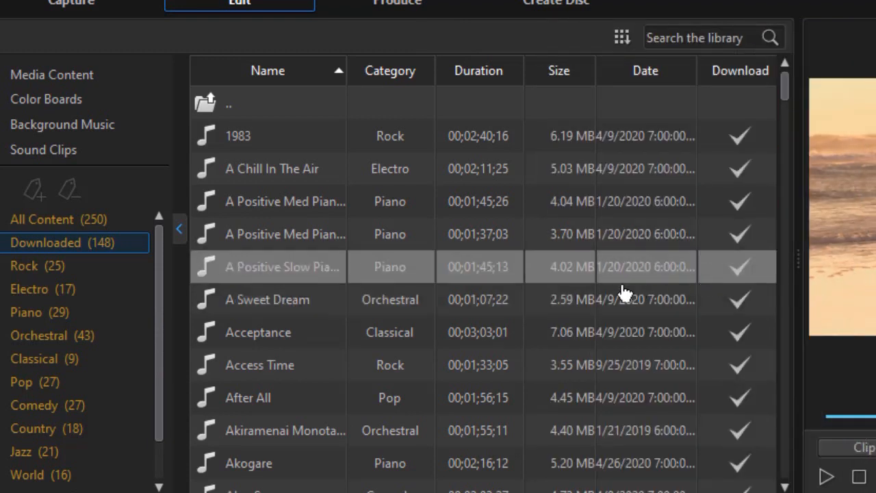
left_click(260, 365)
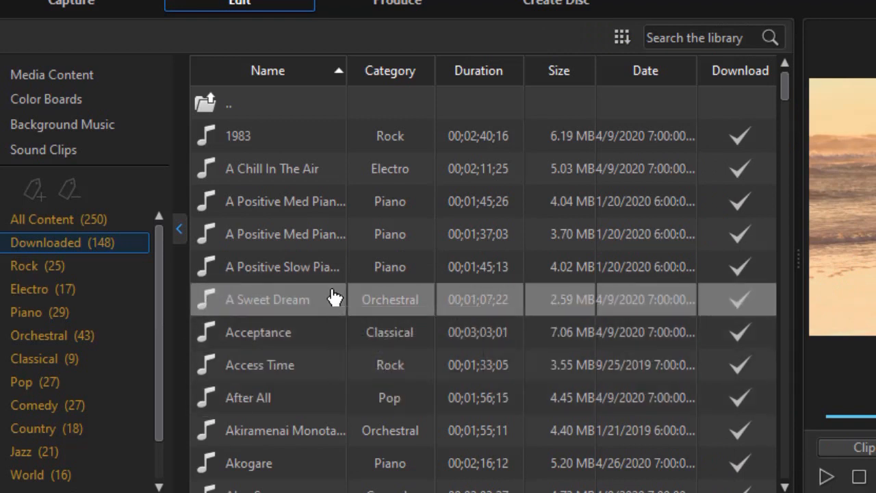
mouse_move(335, 299)
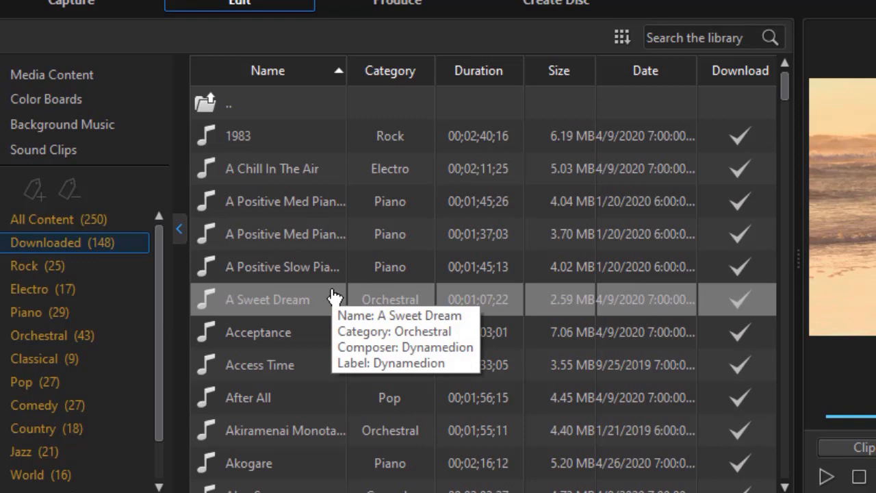
mouse_move(328, 332)
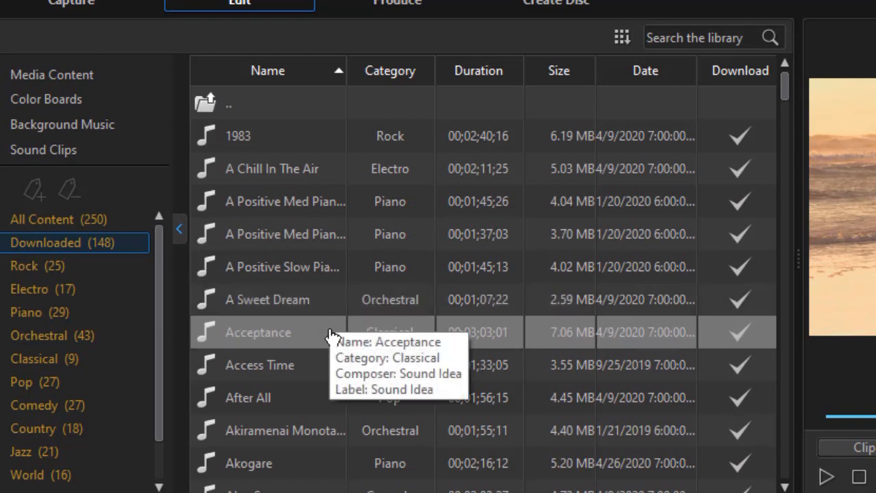
mouse_move(346, 299)
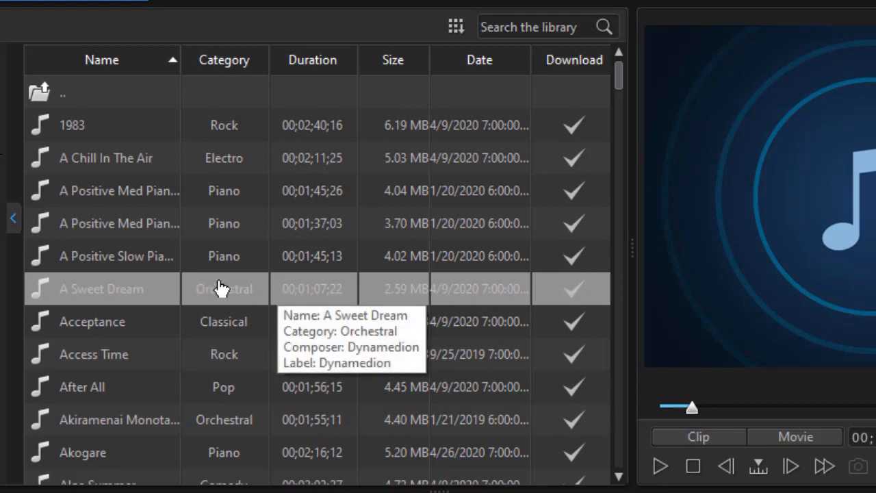
mouse_move(243, 303)
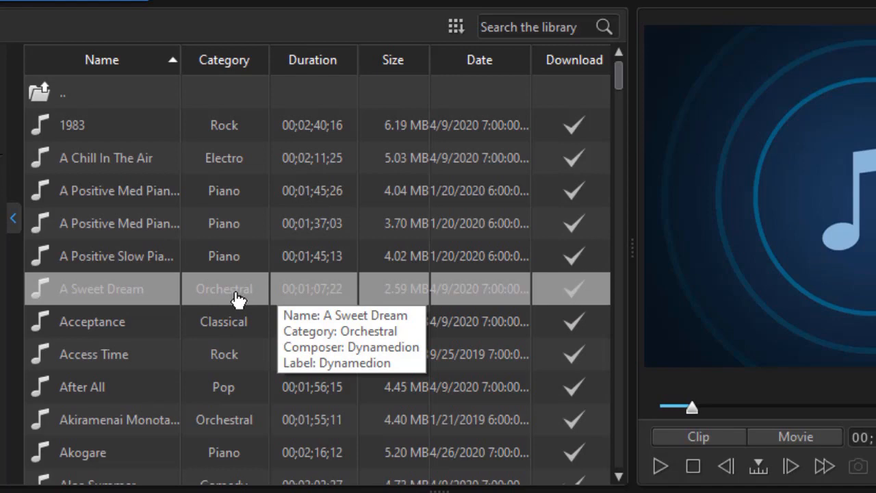
- Delete A Sweet Dream's downloaded file from disk via its context menu
right_click(237, 295)
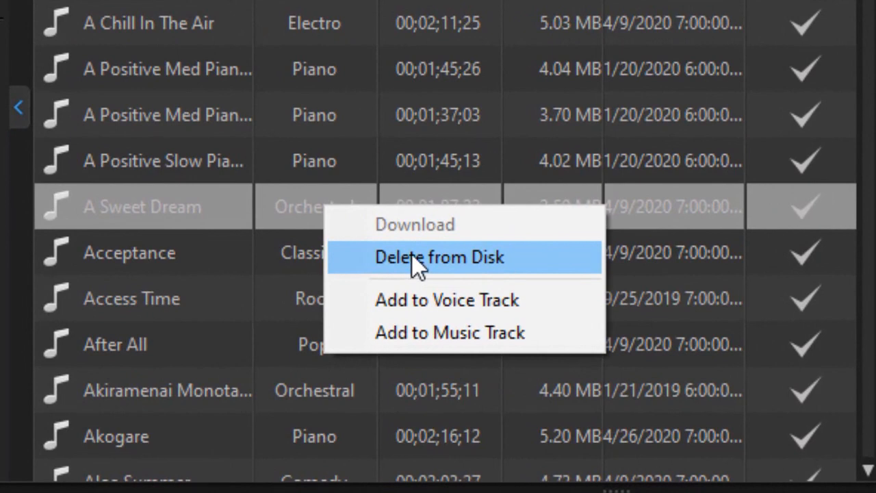
left_click(439, 257)
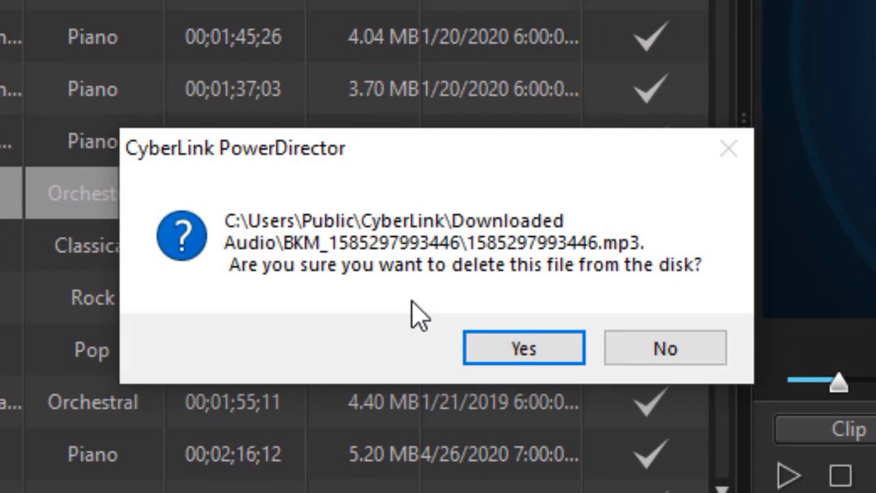
mouse_move(315, 325)
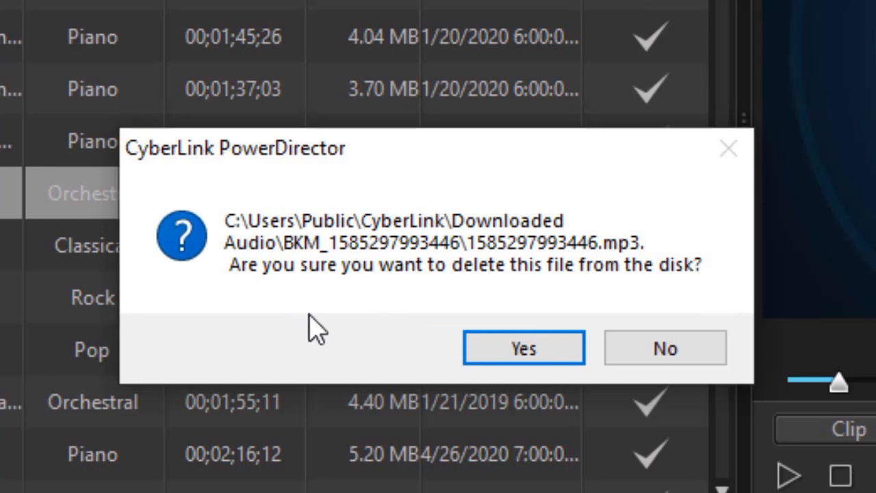
mouse_move(328, 330)
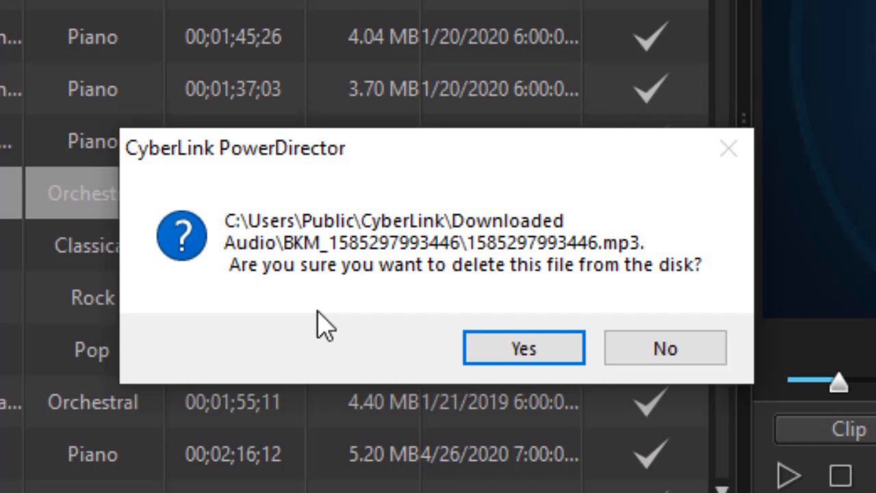
mouse_move(348, 281)
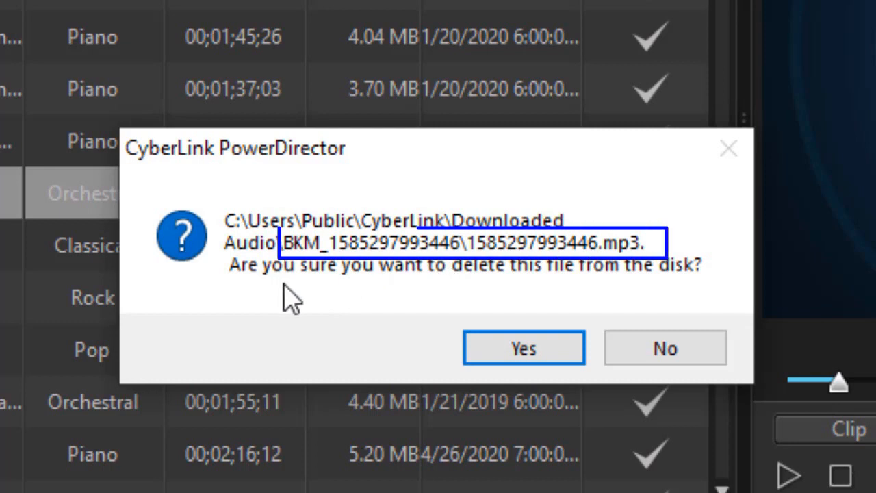
mouse_move(373, 294)
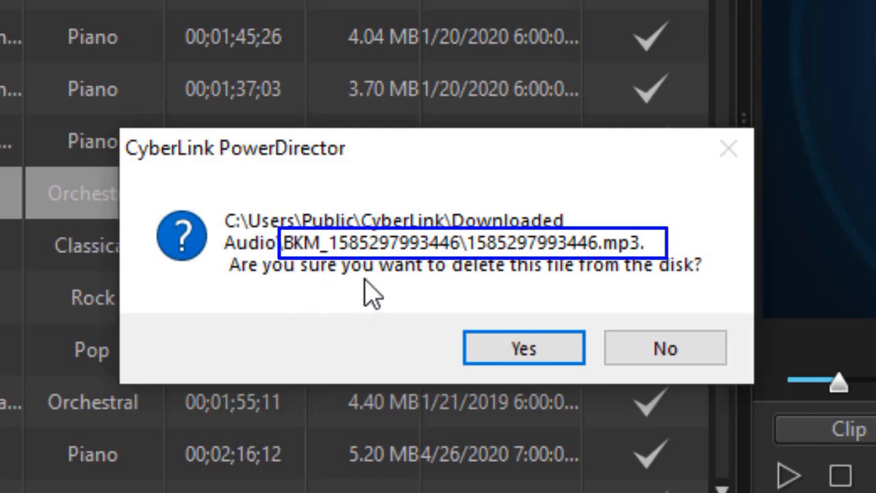
mouse_move(346, 267)
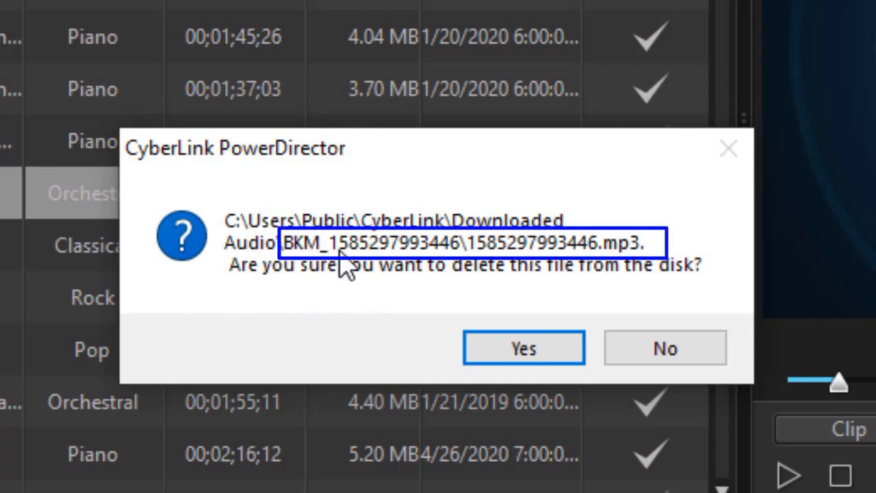
mouse_move(428, 243)
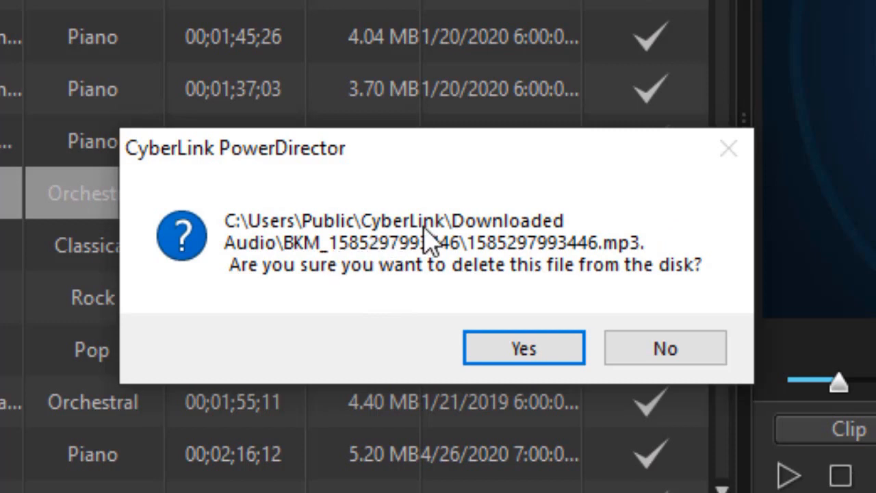
mouse_move(496, 263)
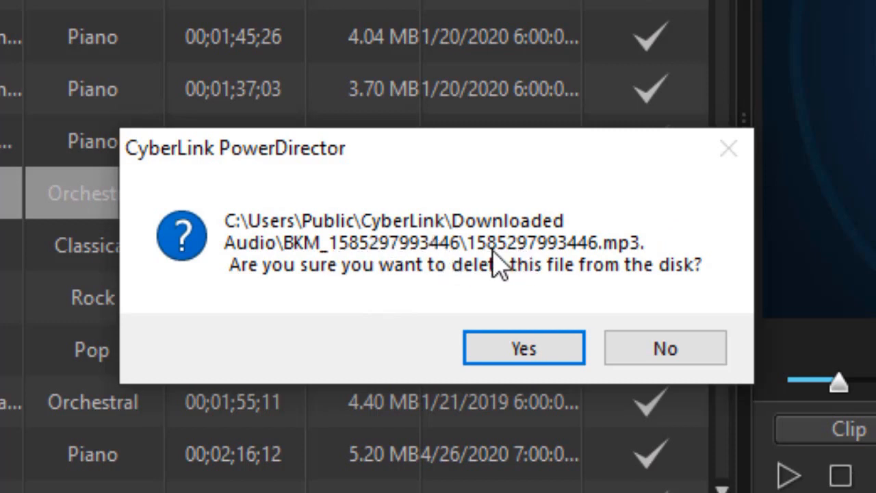
mouse_move(545, 264)
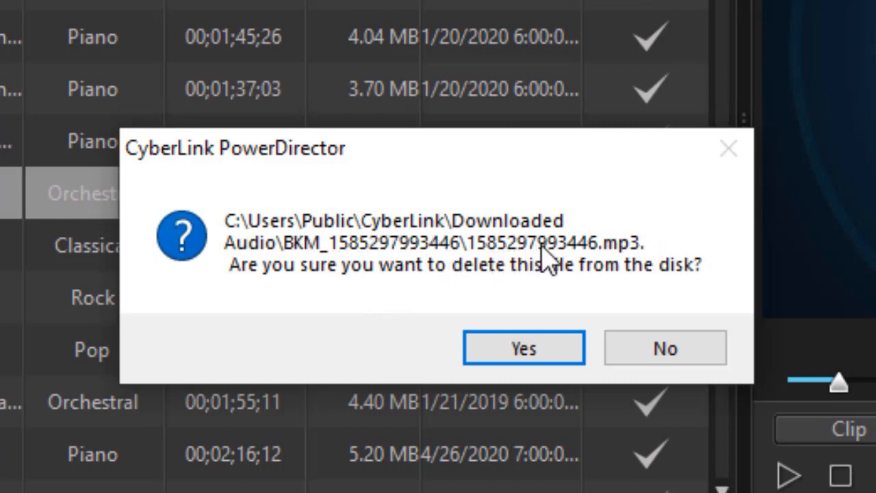
mouse_move(541, 264)
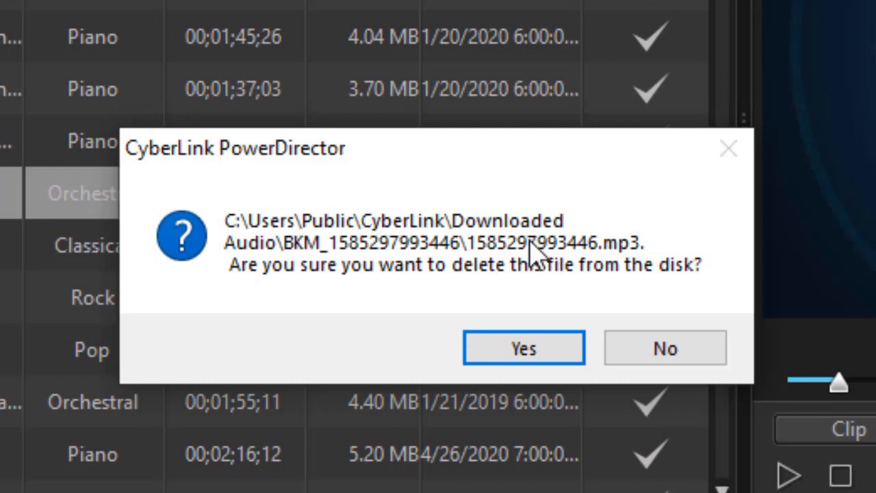
mouse_move(590, 273)
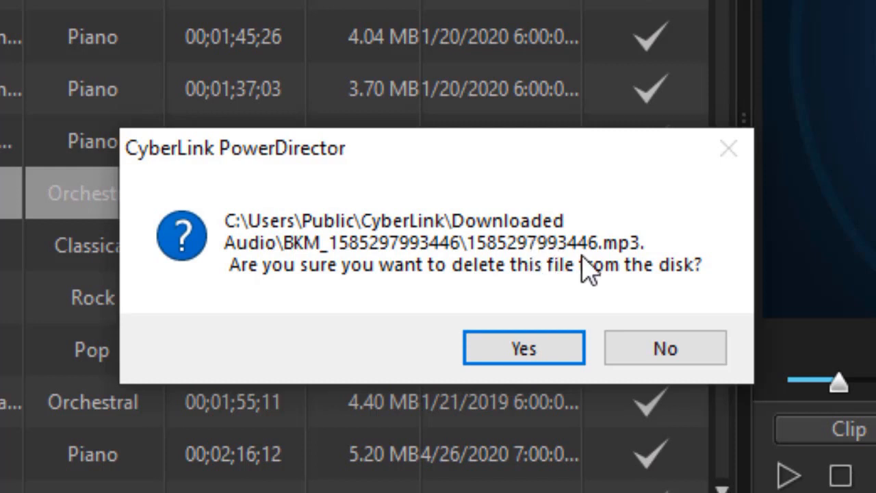
mouse_move(359, 277)
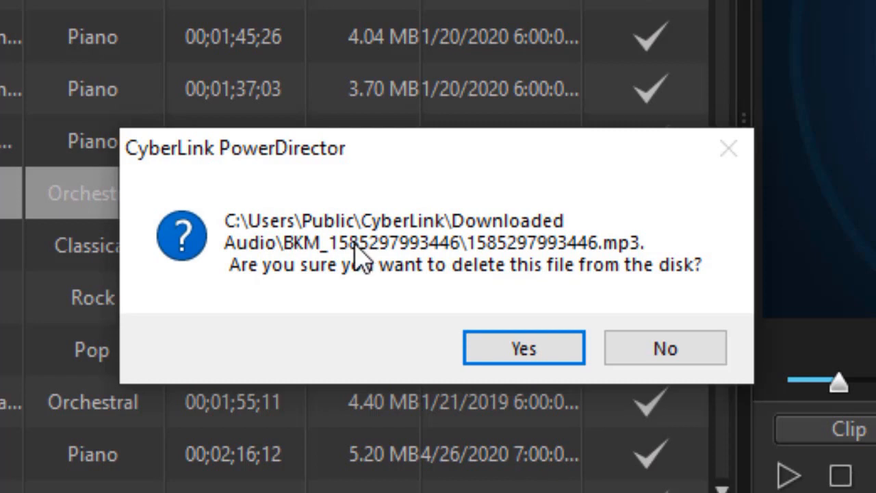
mouse_move(354, 300)
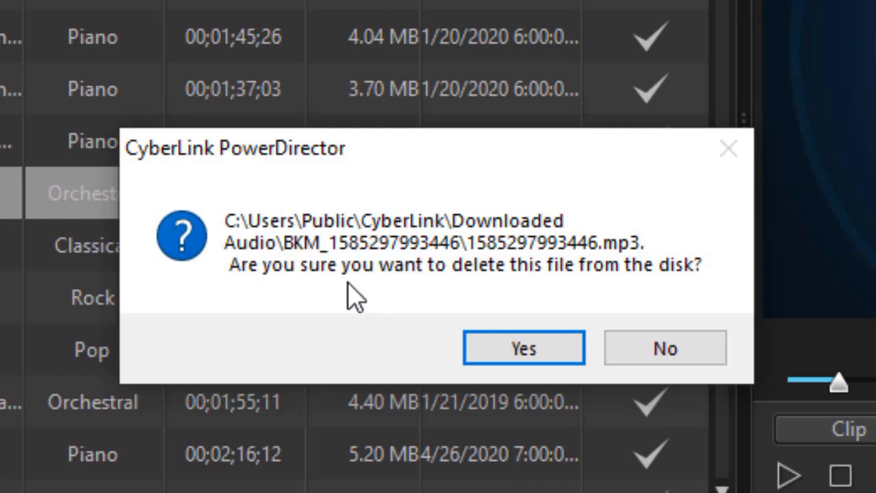
mouse_move(407, 308)
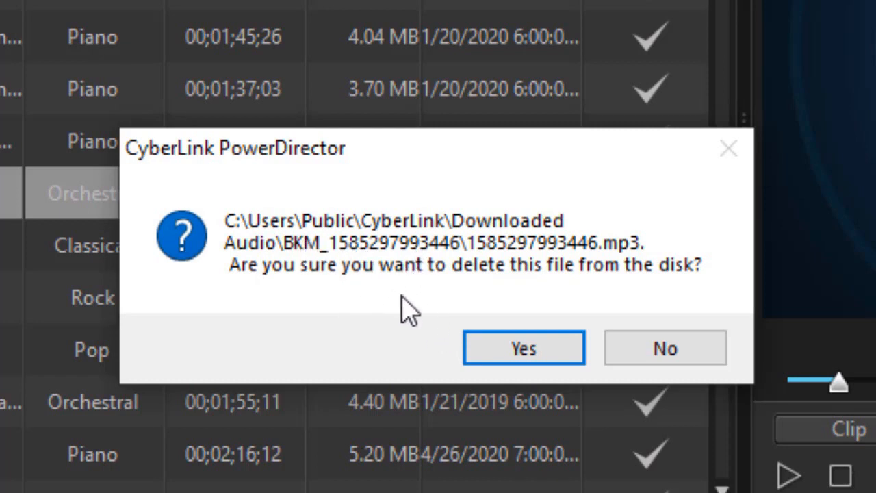
mouse_move(416, 307)
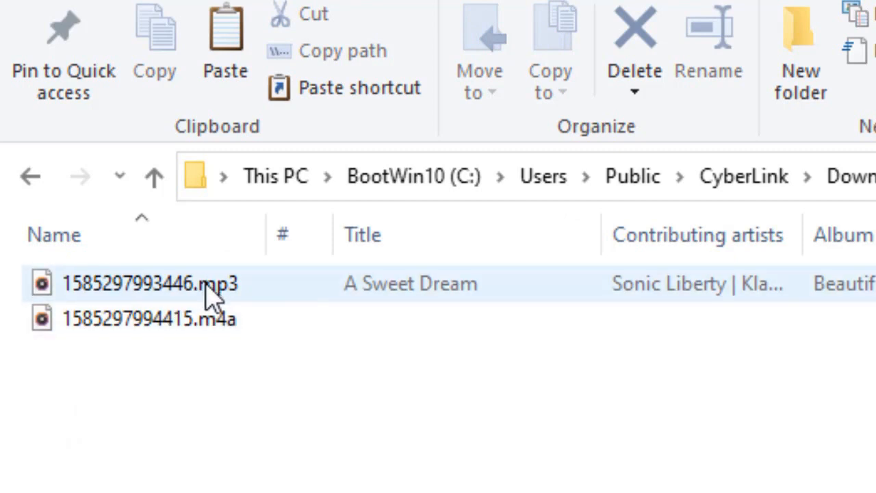
- Select the A Sweet Dream mp3, then play and pause the m4a file
left_click(148, 318)
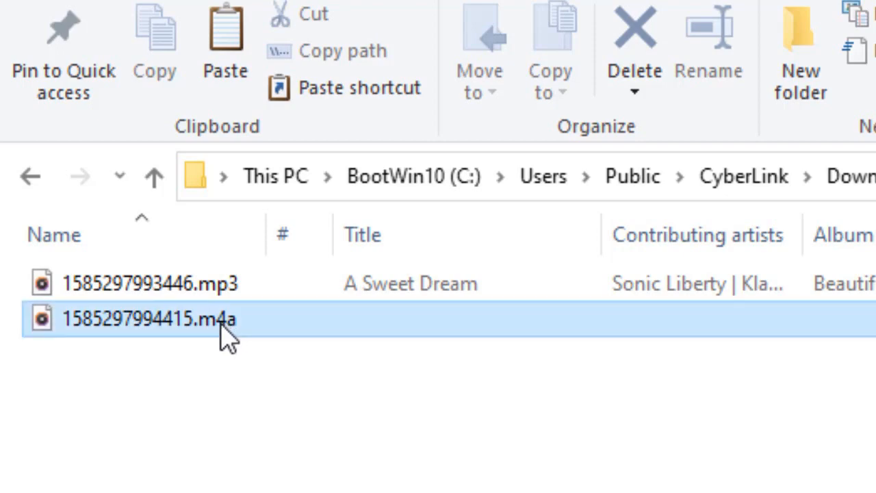
double_click(149, 319)
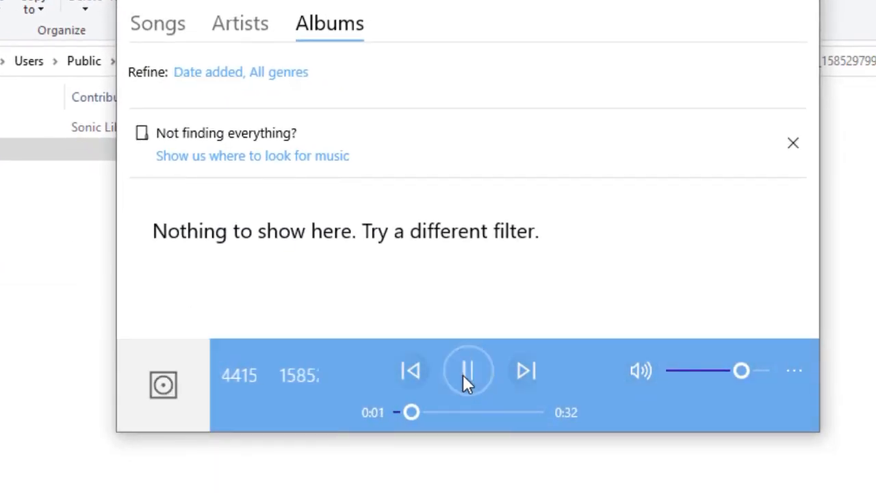
left_click(469, 371)
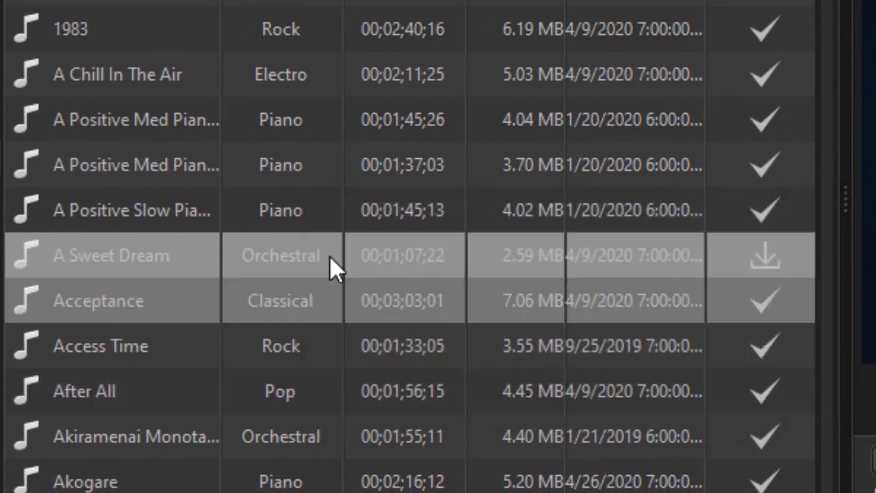
mouse_move(401, 254)
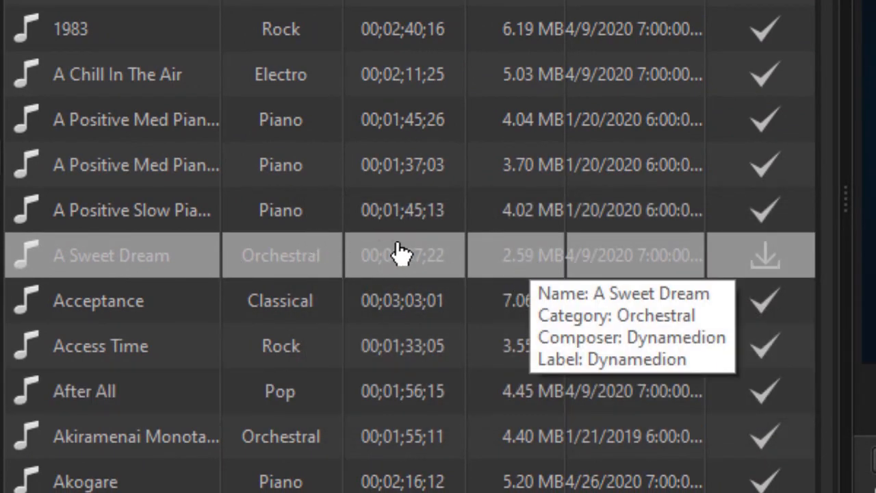
mouse_move(497, 283)
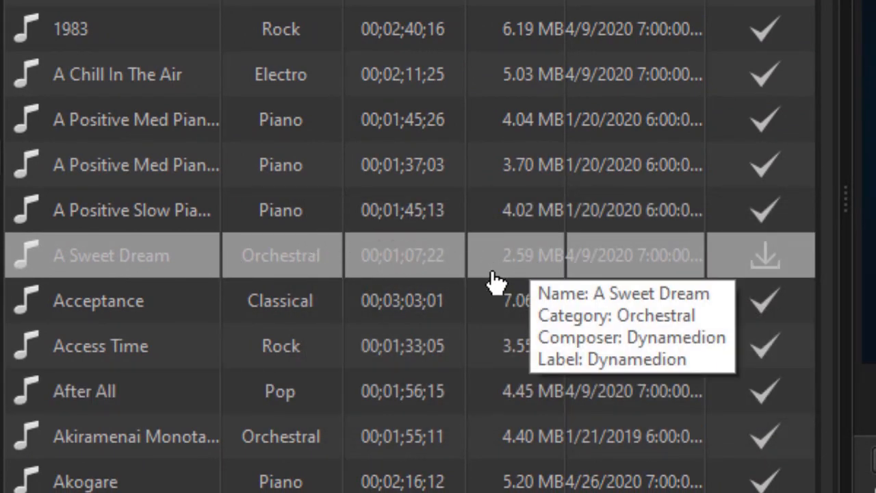
mouse_move(452, 267)
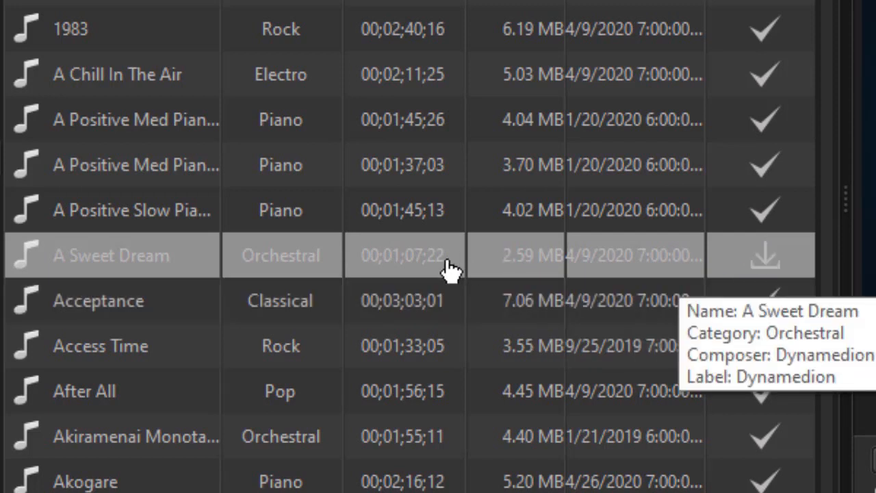
mouse_move(81, 255)
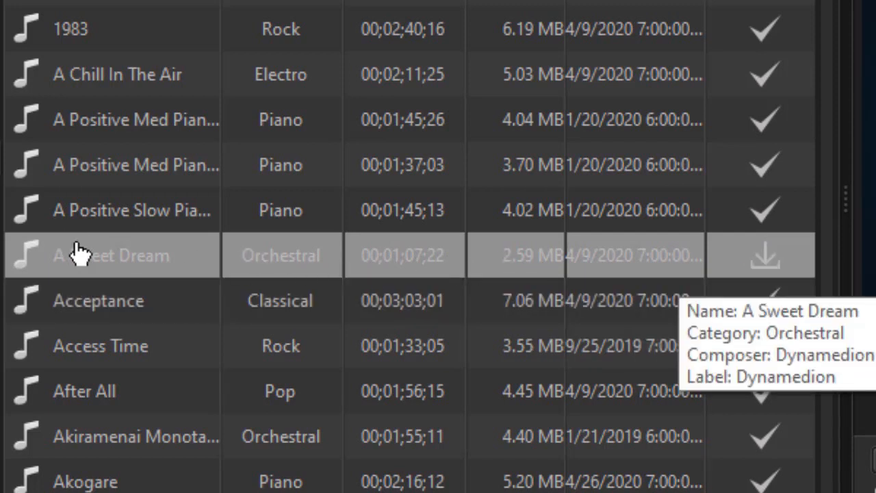
mouse_move(764, 259)
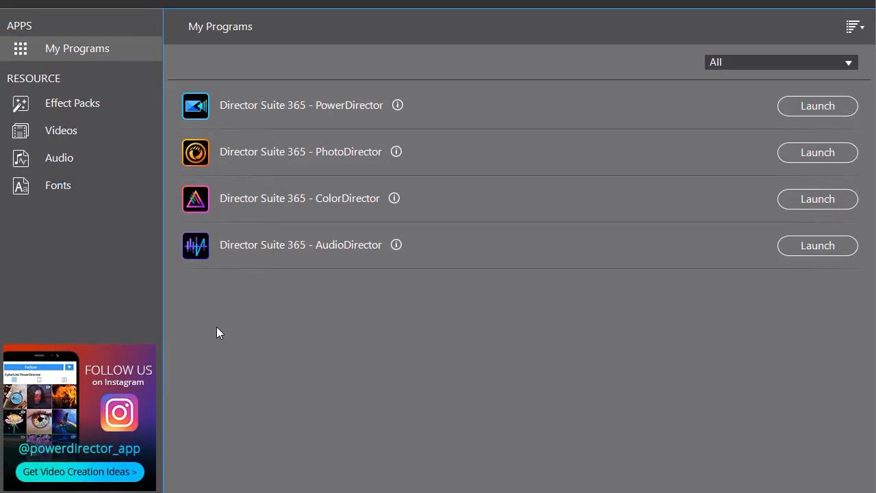
mouse_move(86, 161)
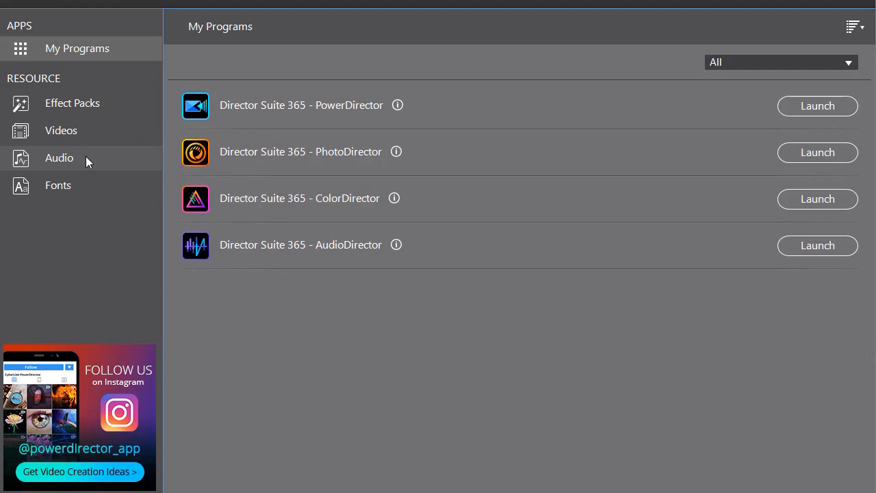
- List the Audio resource packs and open the Inspiration pack's tracks
left_click(59, 157)
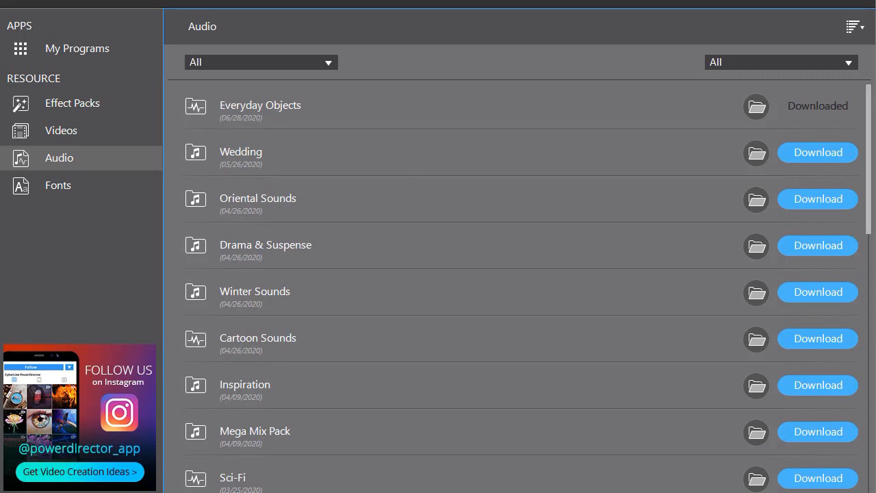
scroll("down", 3)
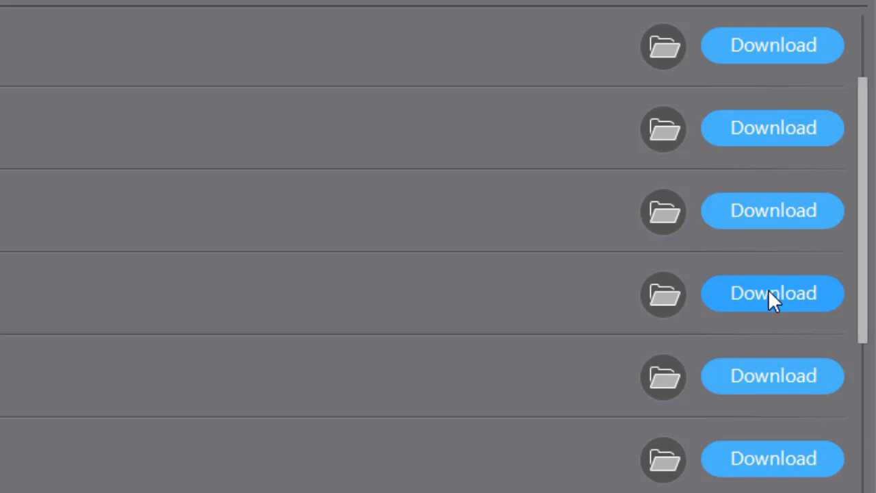
mouse_move(764, 305)
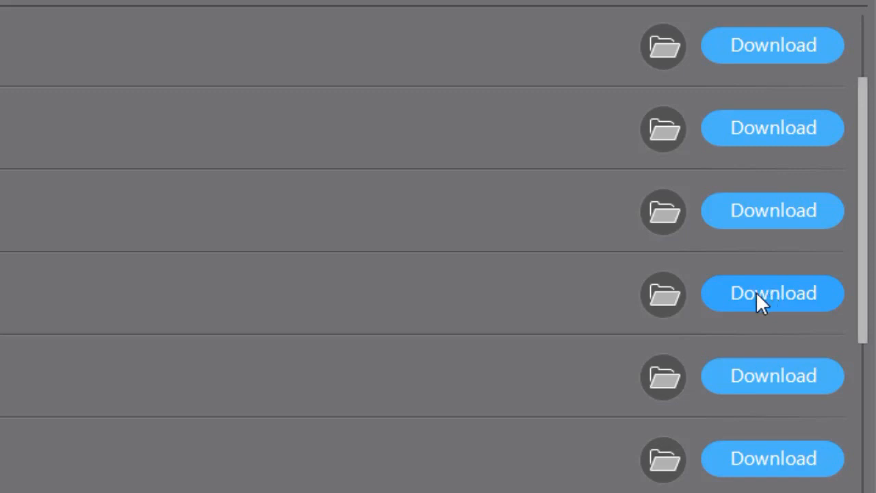
mouse_move(663, 293)
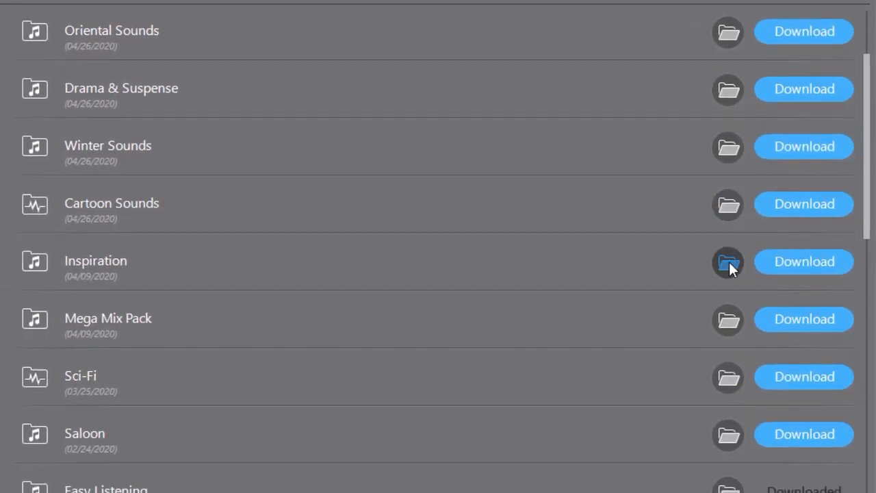
left_click(727, 261)
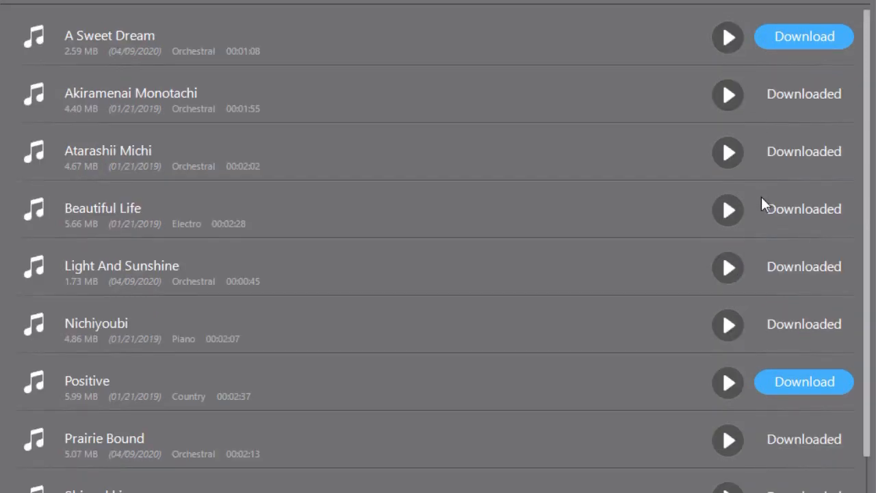
- Scroll the Inspiration track list to find A Sweet Dream's Download button
scroll("down", 3)
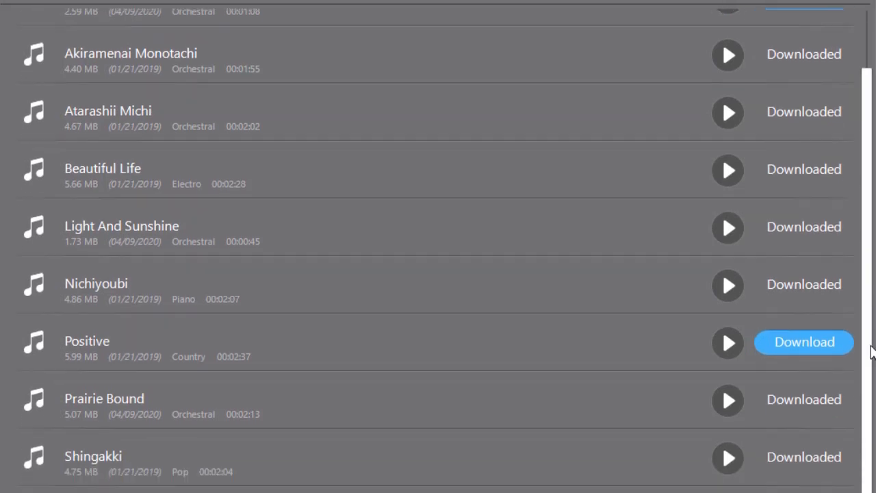
scroll("up", 3)
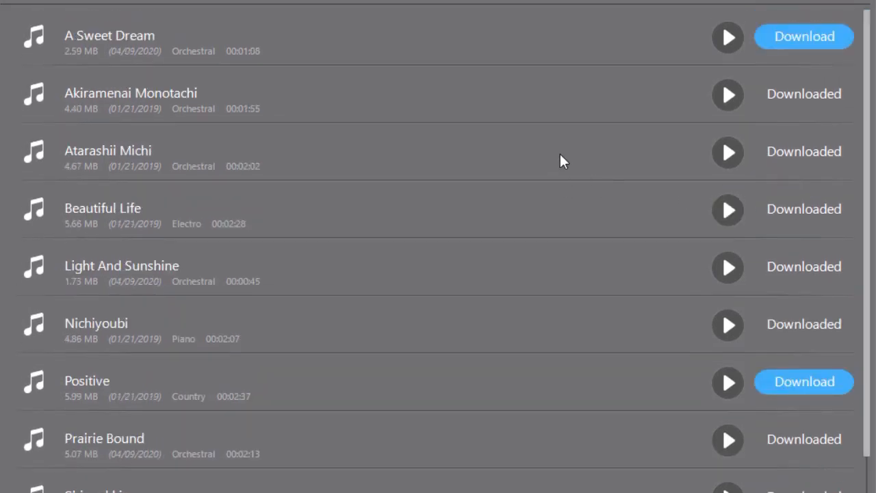
mouse_move(577, 154)
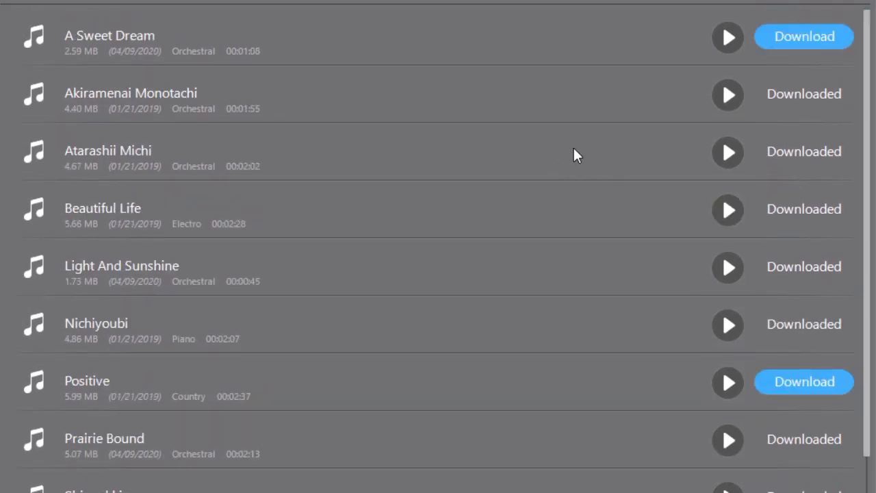
mouse_move(214, 338)
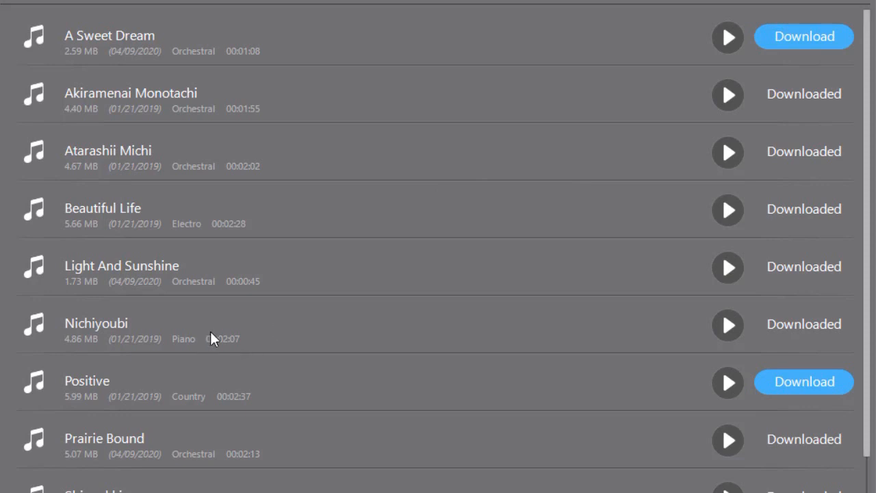
mouse_move(337, 389)
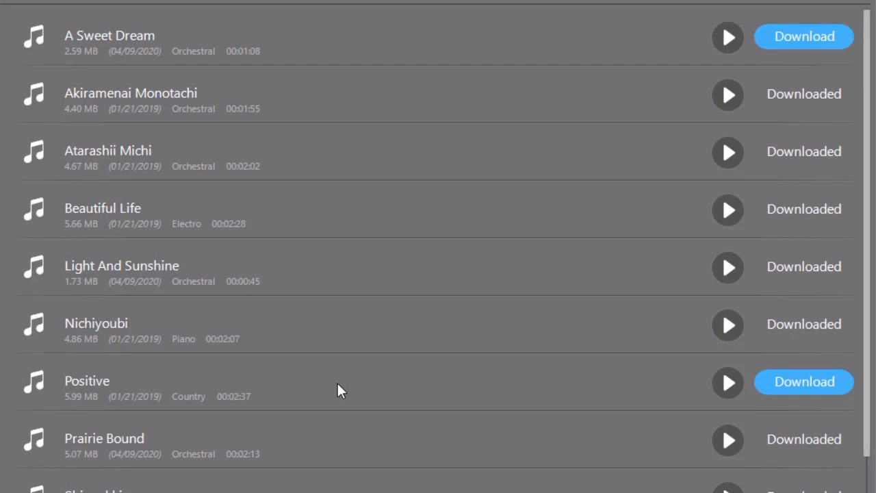
mouse_move(114, 59)
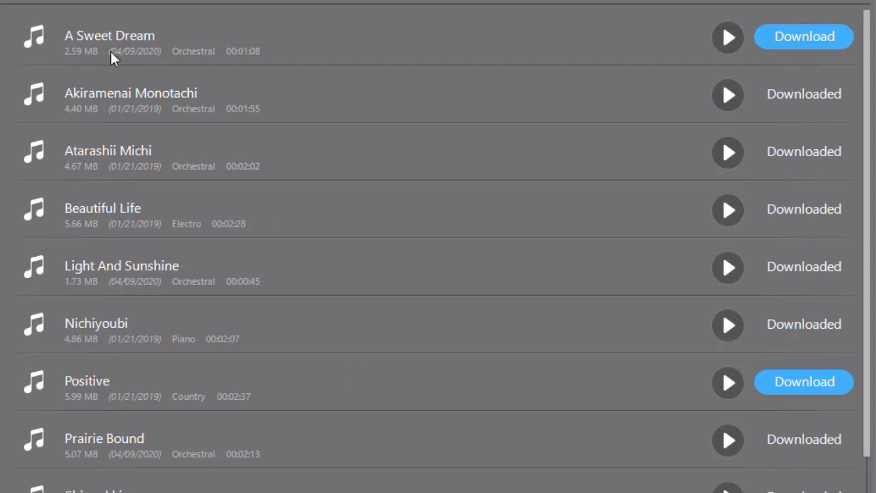
mouse_move(226, 58)
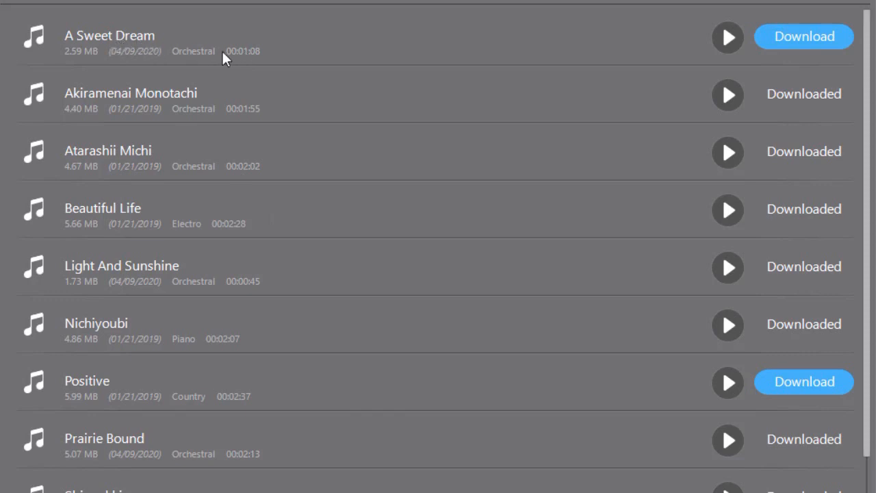
mouse_move(510, 52)
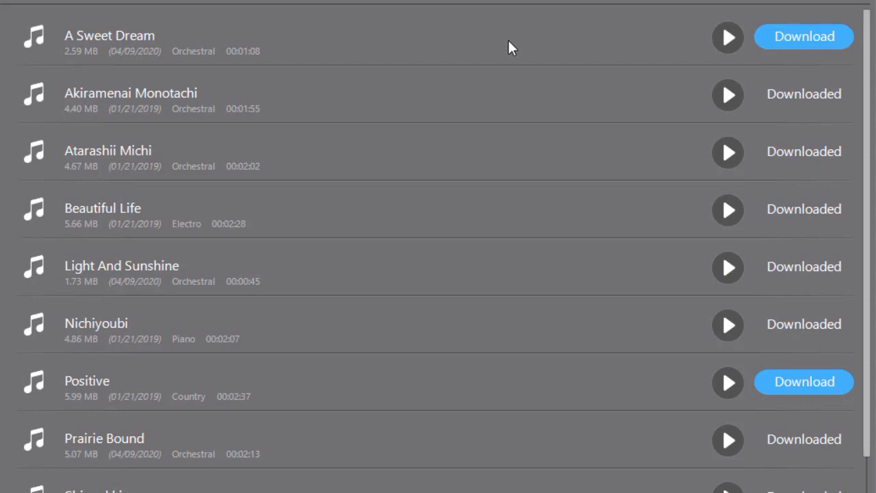
mouse_move(748, 33)
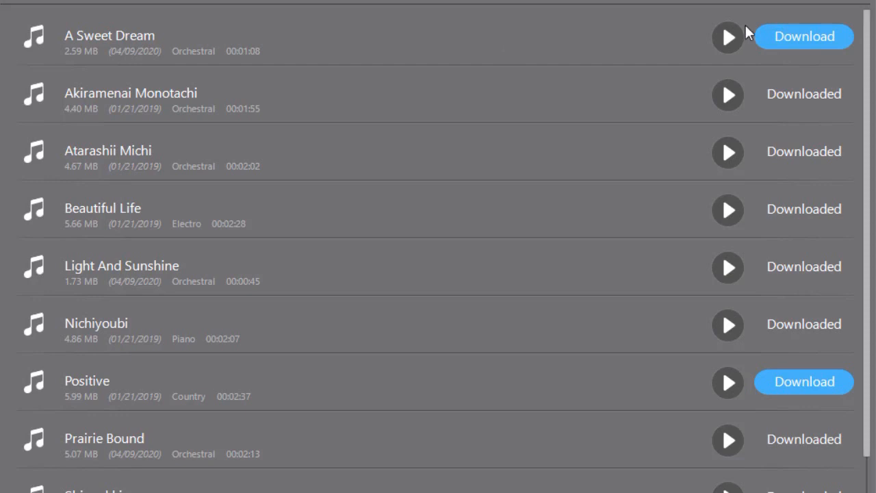
mouse_move(804, 49)
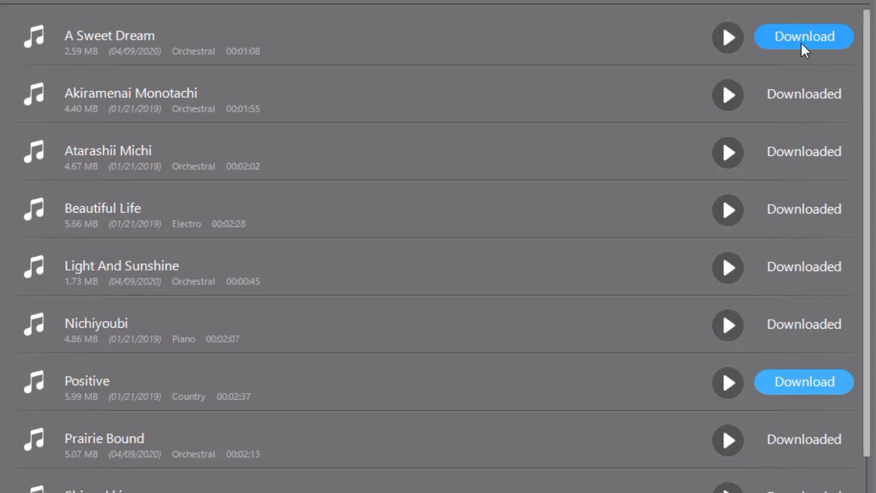
mouse_move(801, 44)
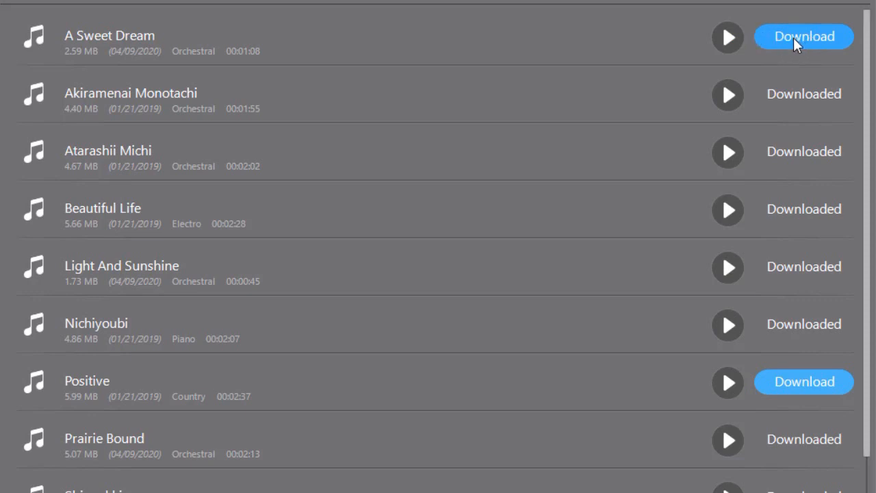
mouse_move(727, 37)
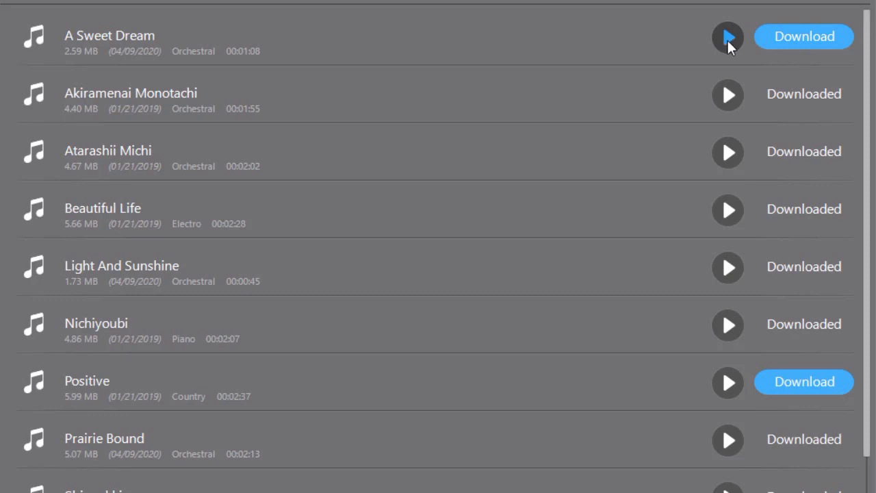
- Preview A Sweet Dream, stop it, and download the track
left_click(728, 37)
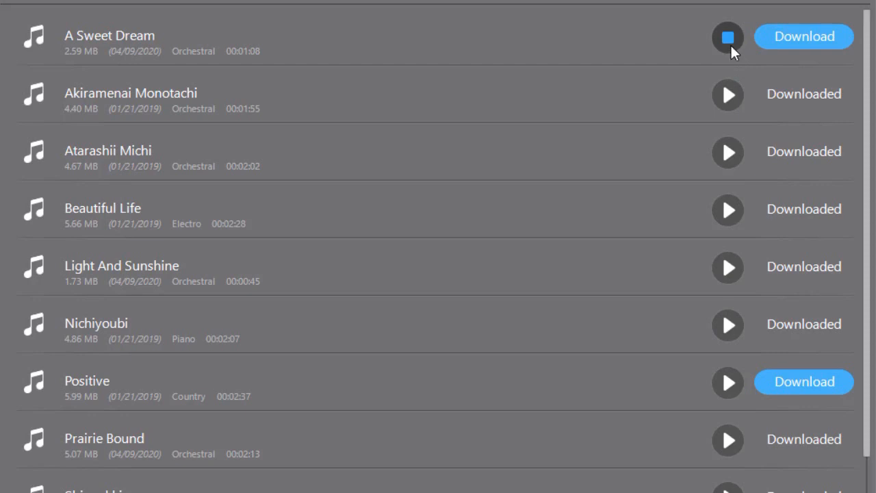
left_click(727, 37)
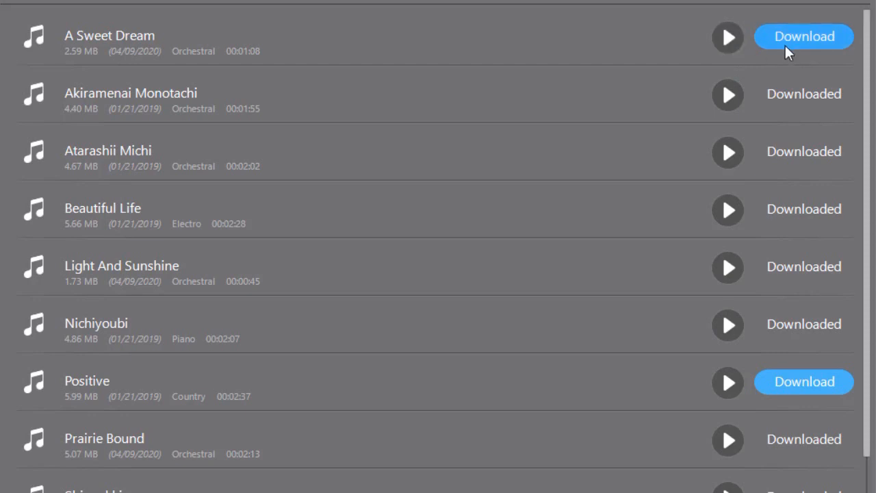
left_click(804, 36)
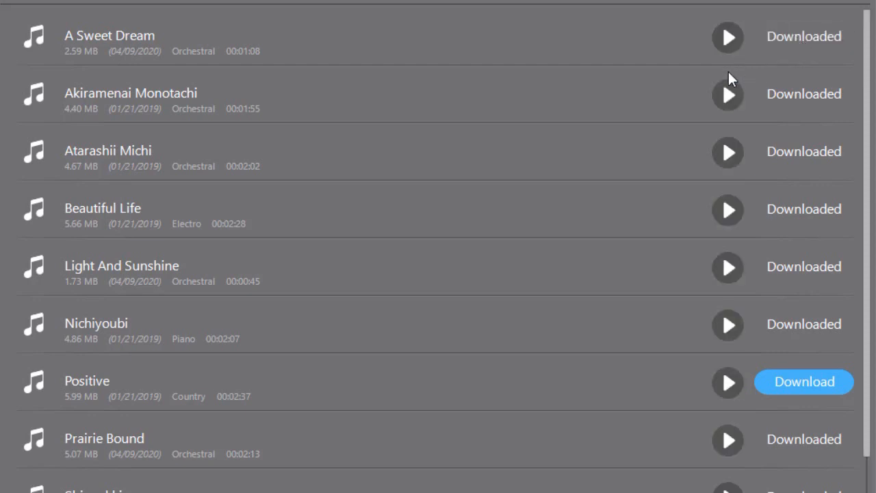
mouse_move(719, 74)
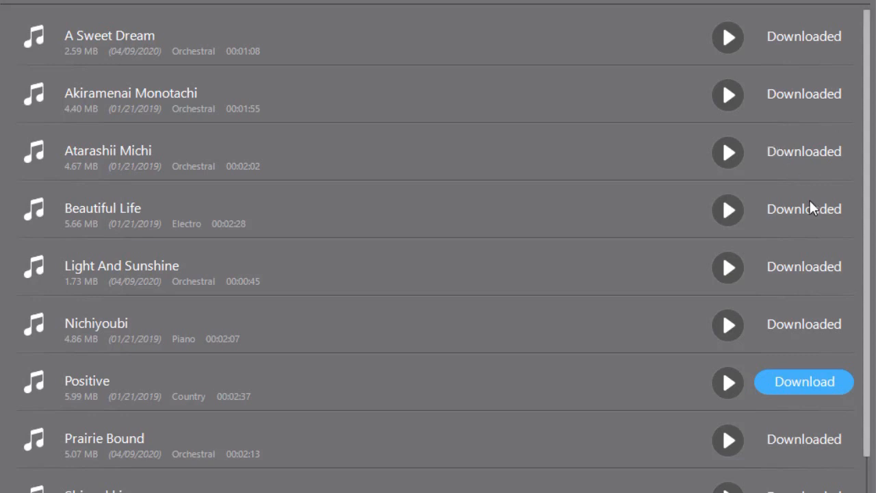
mouse_move(820, 142)
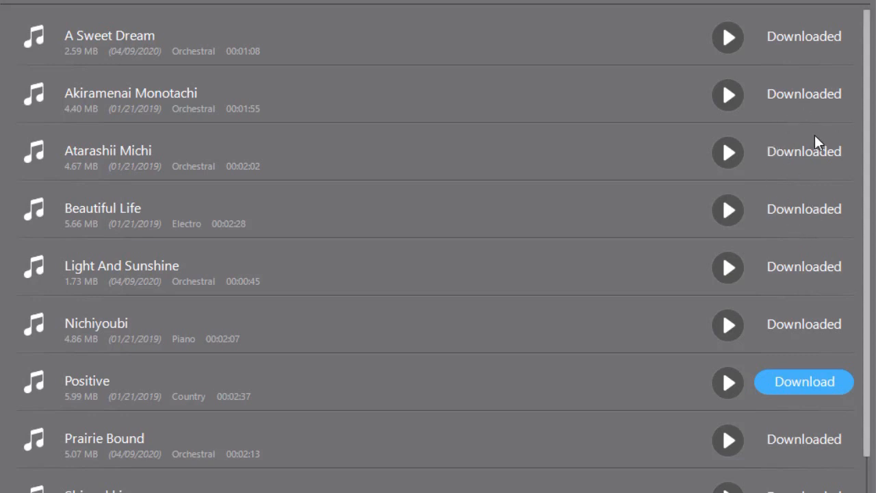
mouse_move(727, 104)
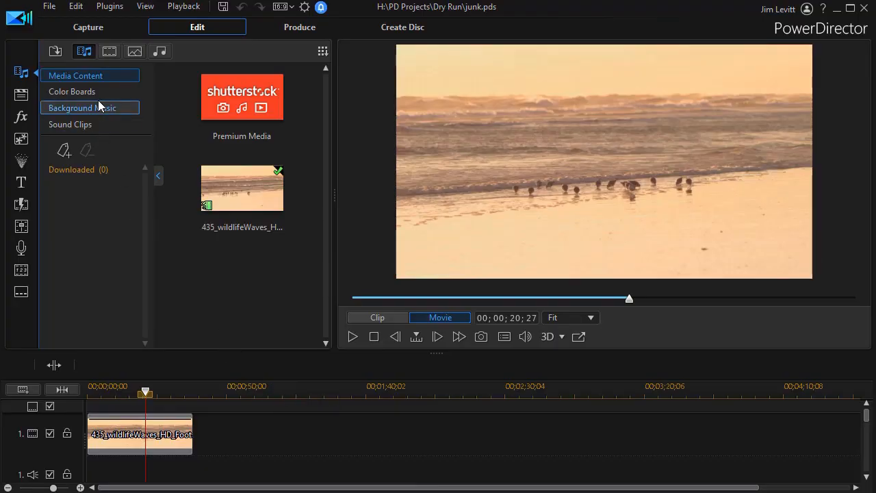
- Reopen the Background Music library from the media library dropdown
left_click(82, 107)
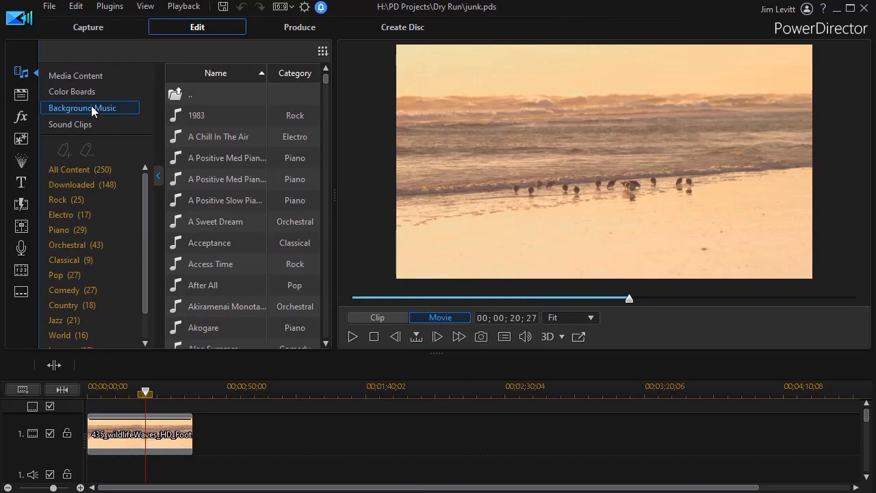
mouse_move(336, 204)
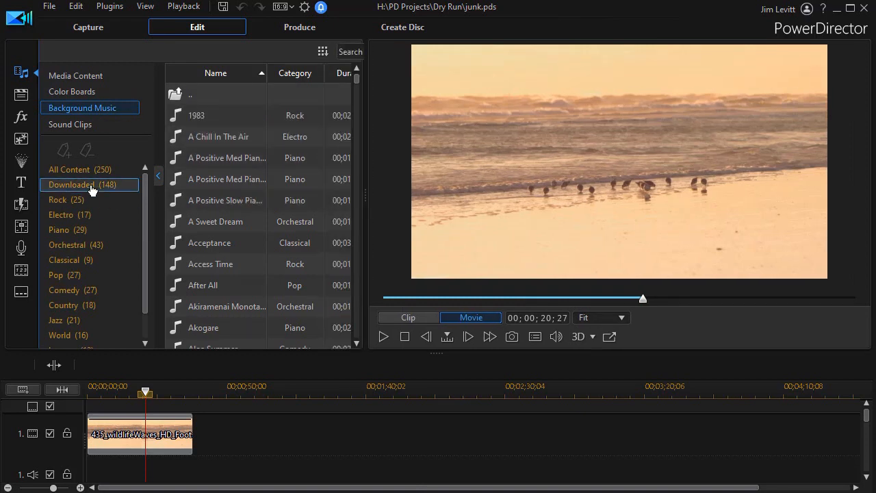
mouse_move(89, 185)
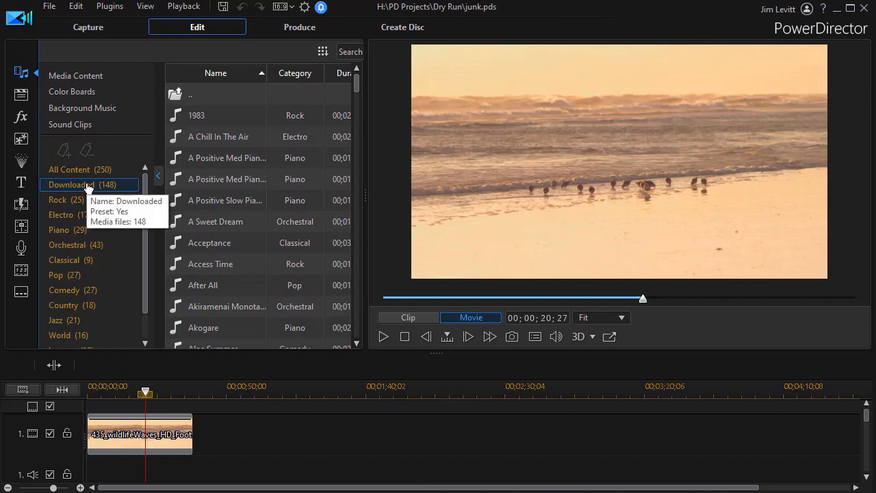
mouse_move(369, 200)
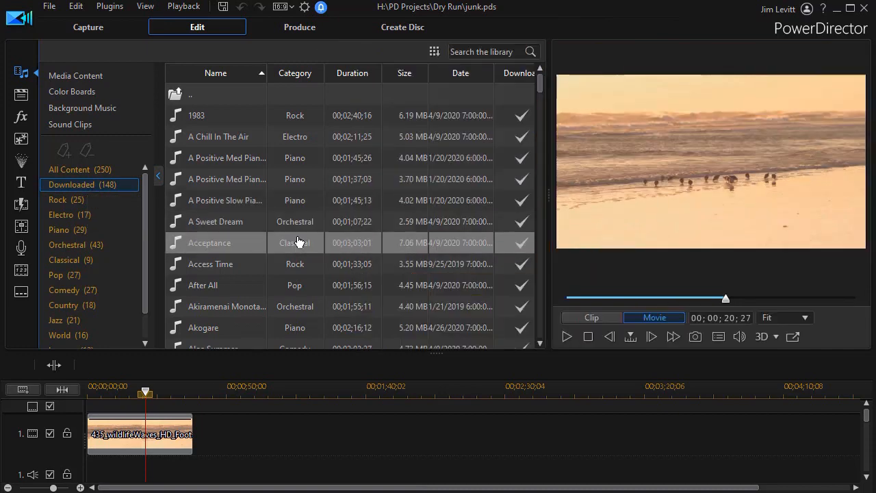
mouse_move(254, 228)
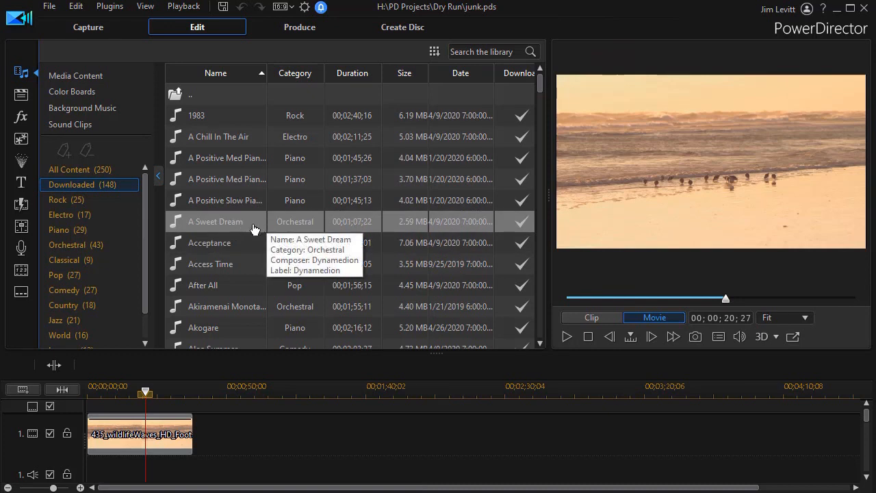
mouse_move(518, 226)
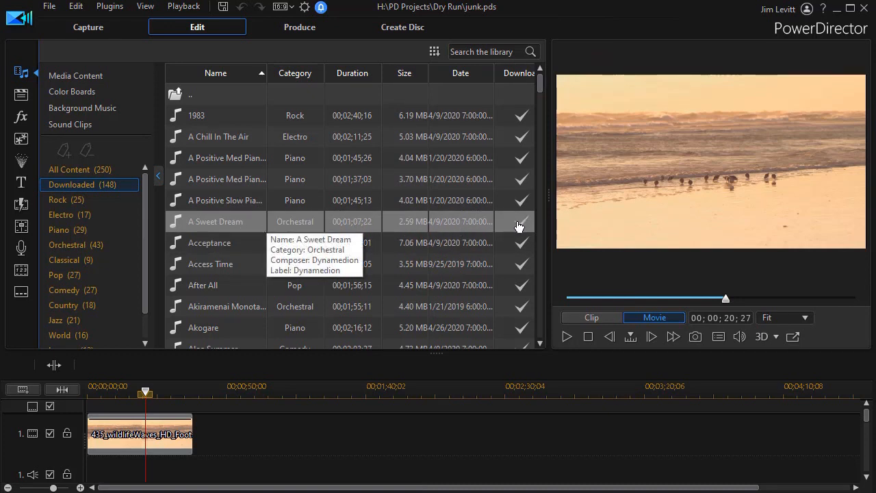
mouse_move(386, 225)
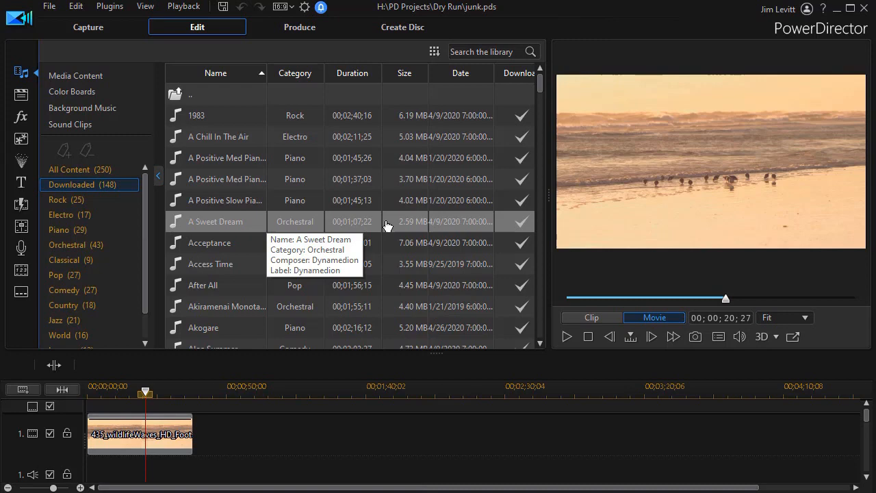
mouse_move(548, 204)
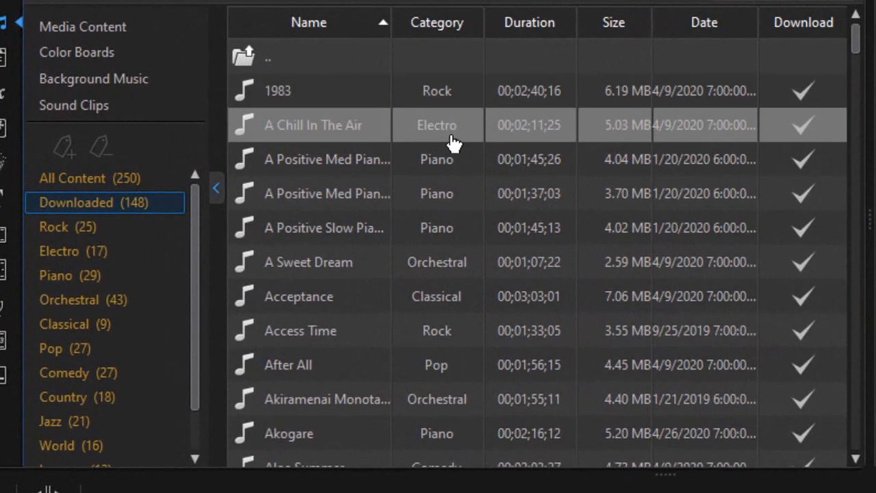
mouse_move(448, 159)
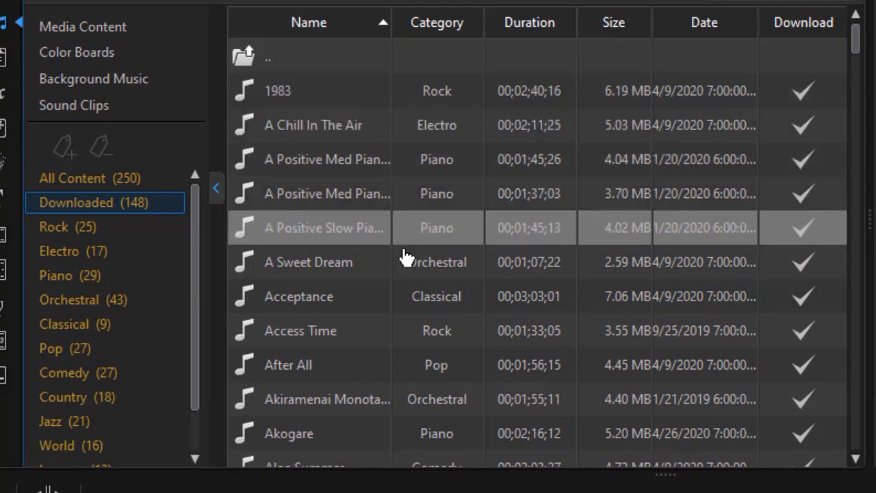
- Show All Content (250) background music tracks
left_click(89, 178)
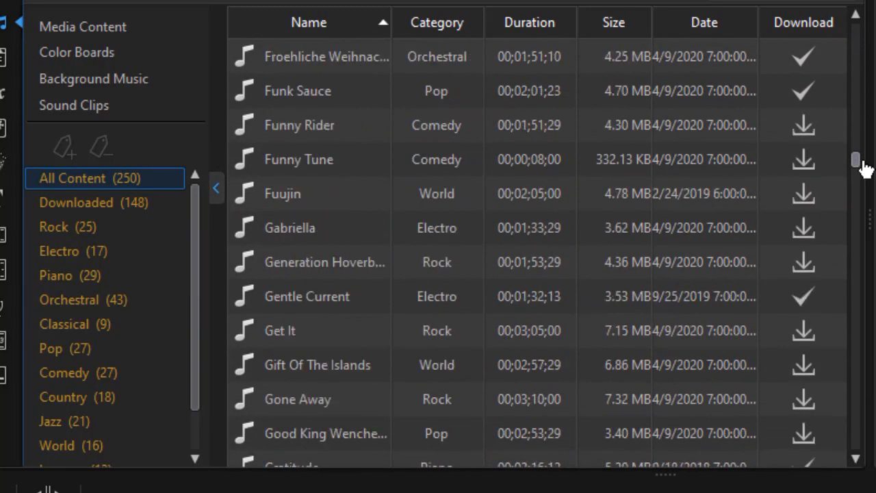
mouse_move(803, 199)
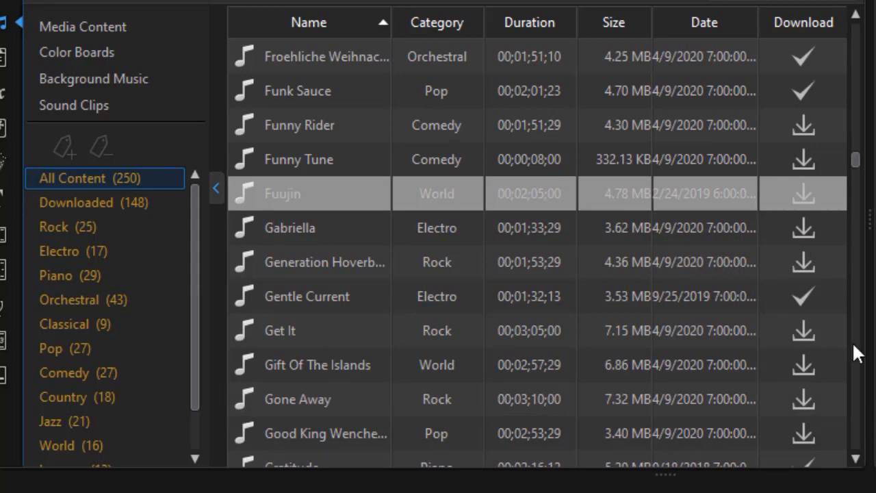
mouse_move(804, 199)
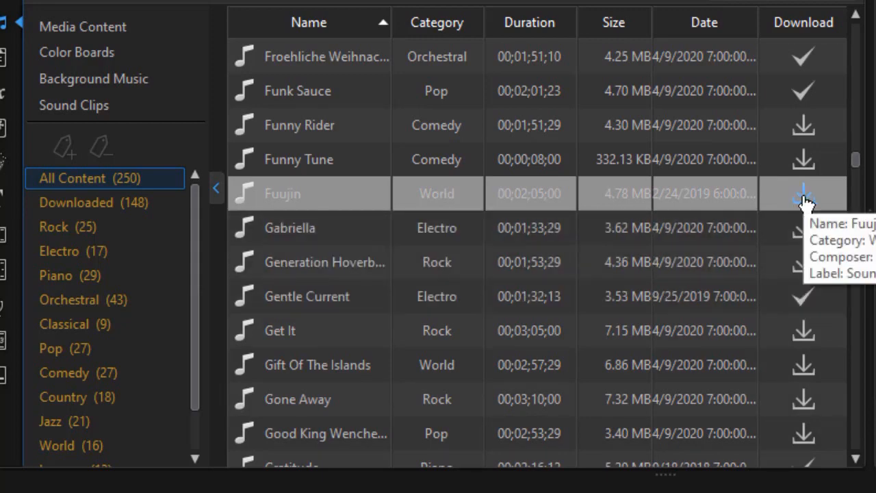
- Download Fuujin, then delete its file from disk
left_click(803, 193)
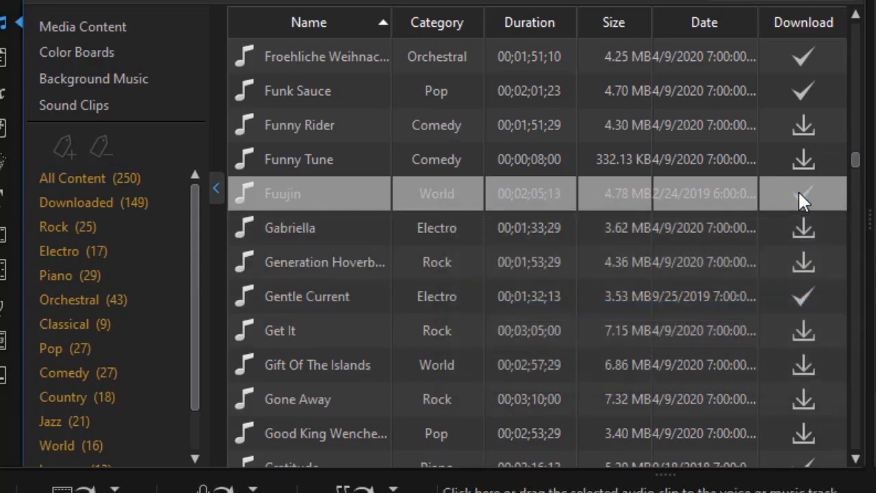
mouse_move(805, 202)
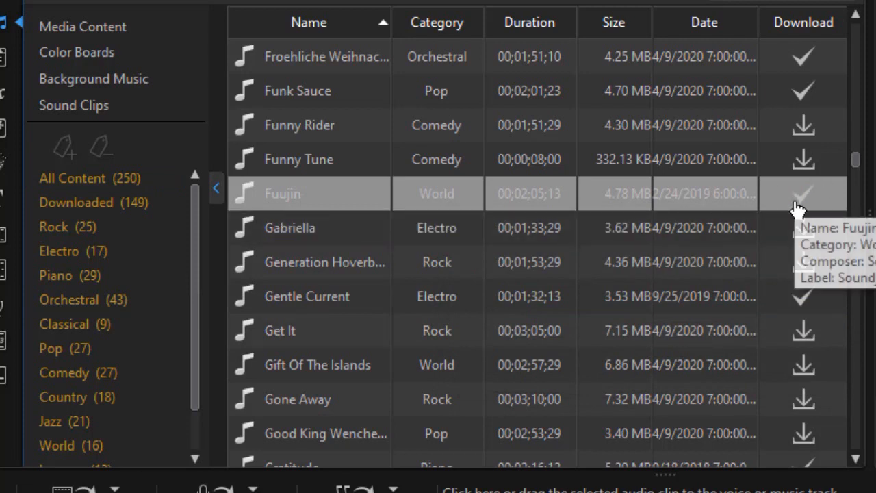
mouse_move(619, 201)
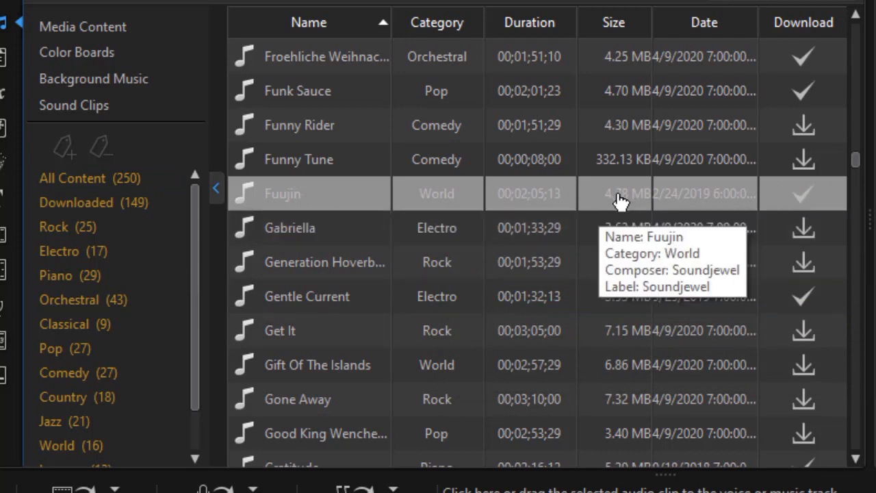
right_click(619, 199)
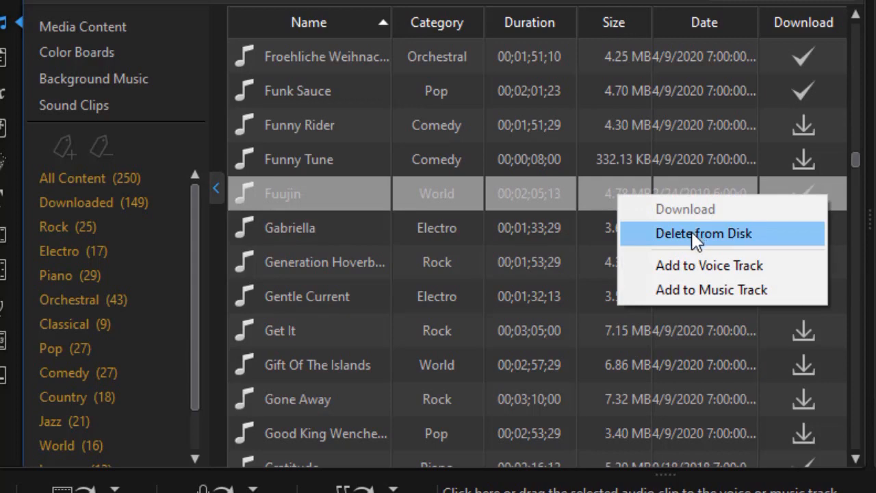
left_click(704, 232)
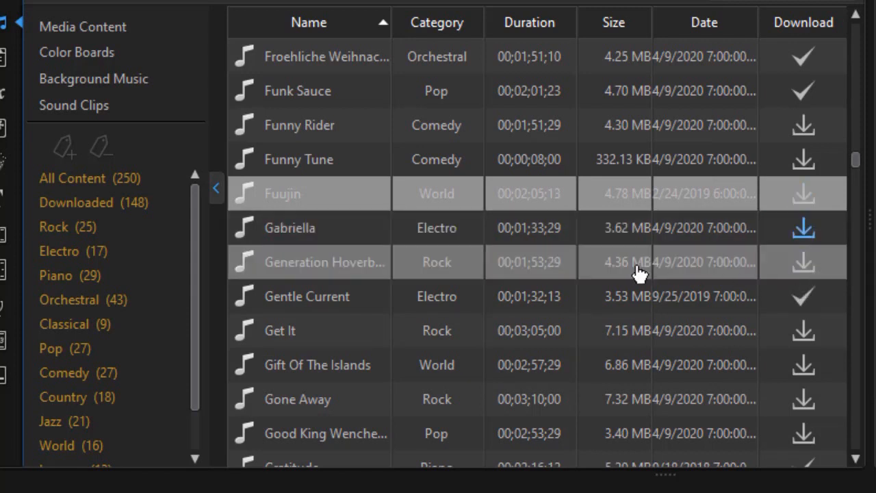
mouse_move(657, 267)
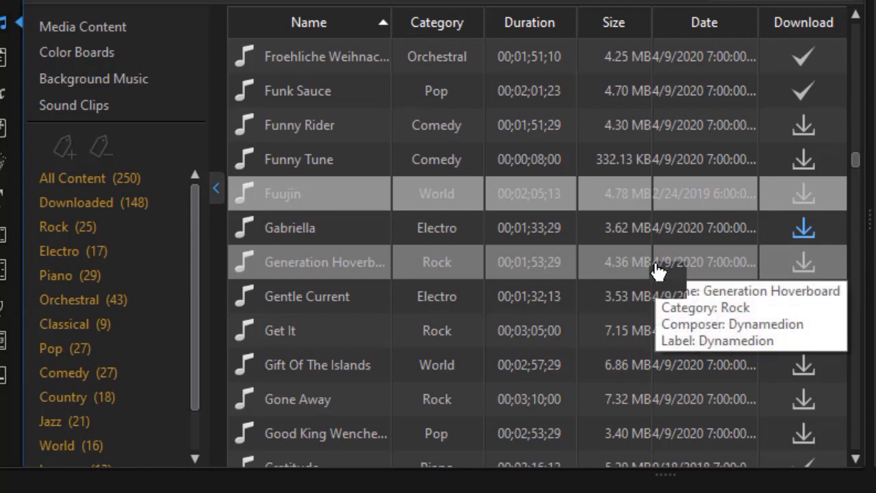